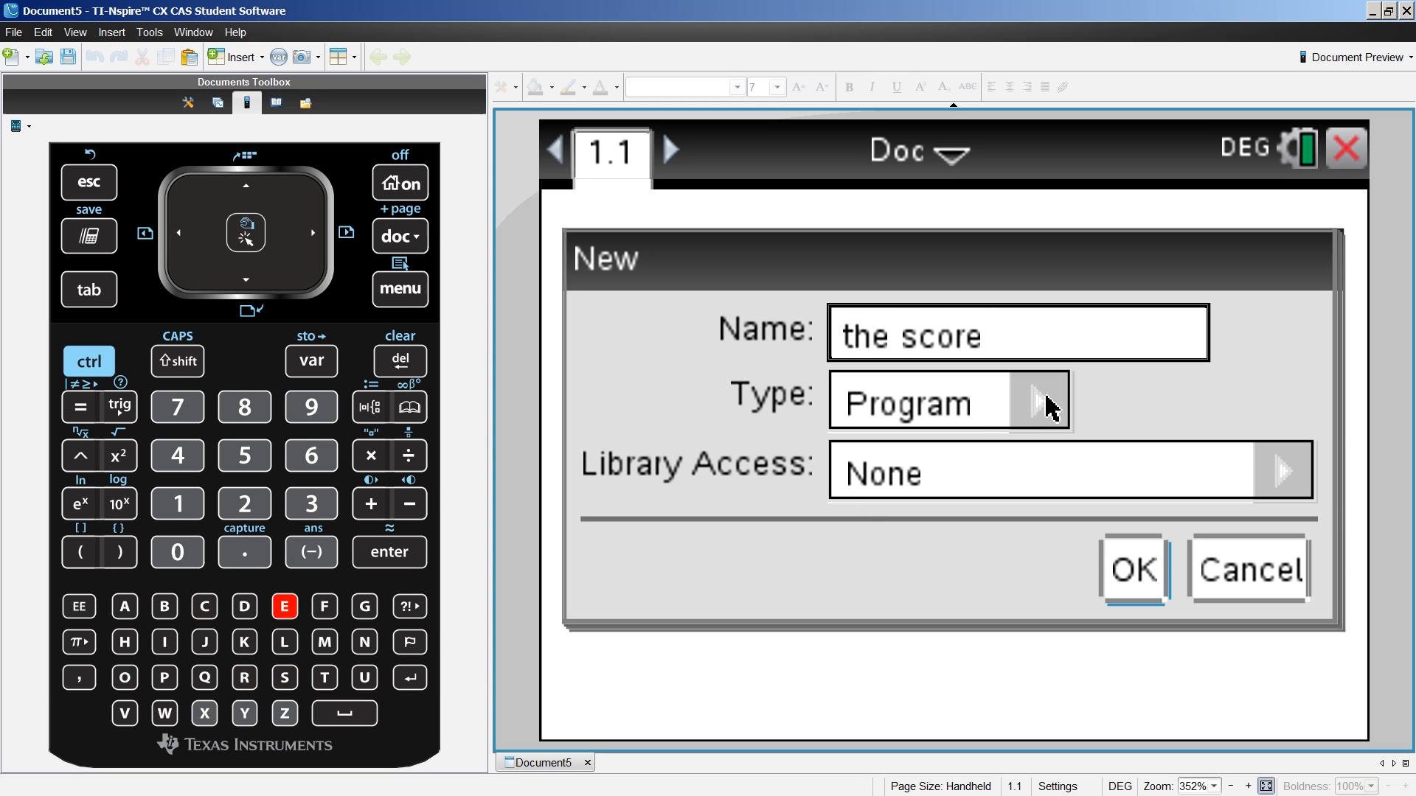
- Create the program thescore with Library Access LibPub, fixing the invalid name error
left_click(1286, 469)
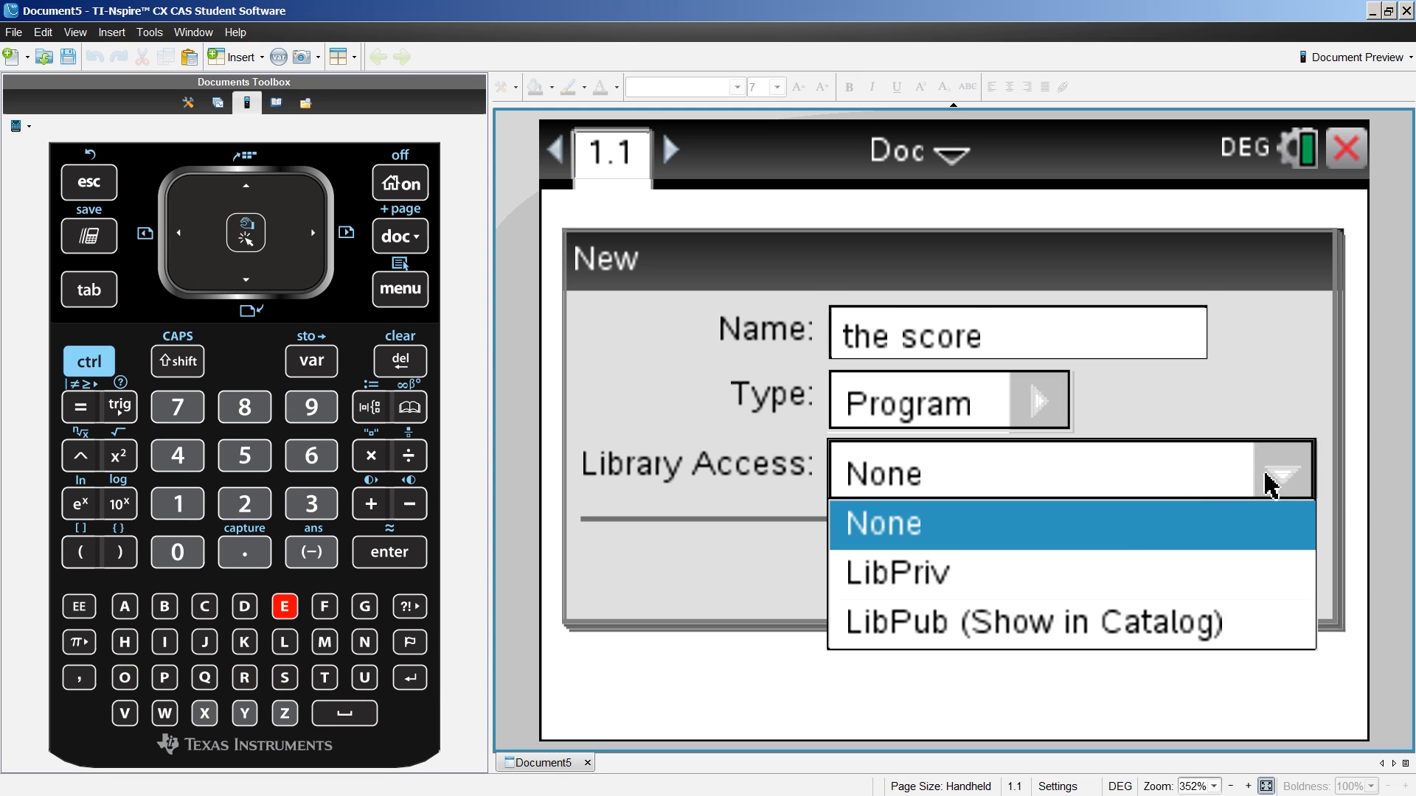
left_click(1031, 621)
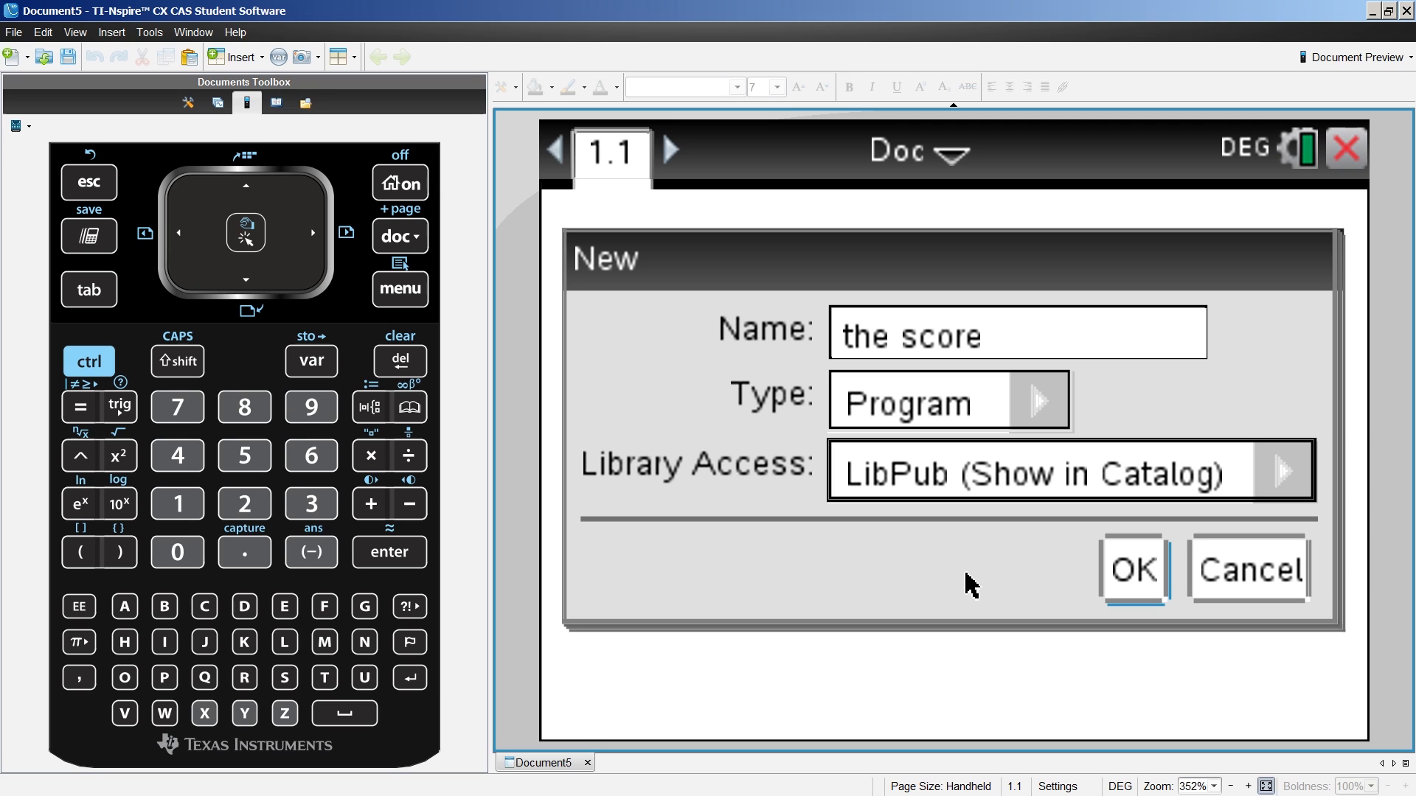
left_click(1132, 569)
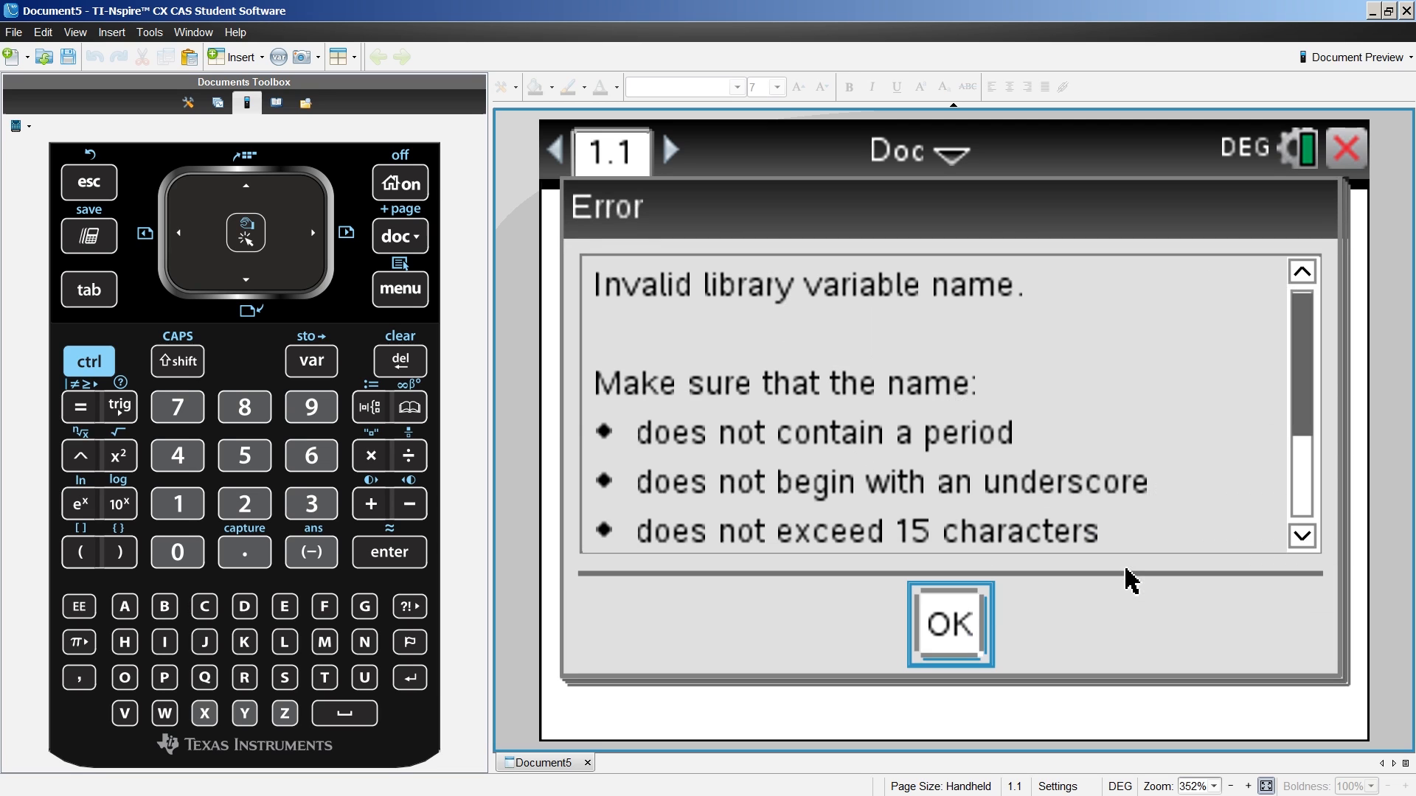
left_click(949, 624)
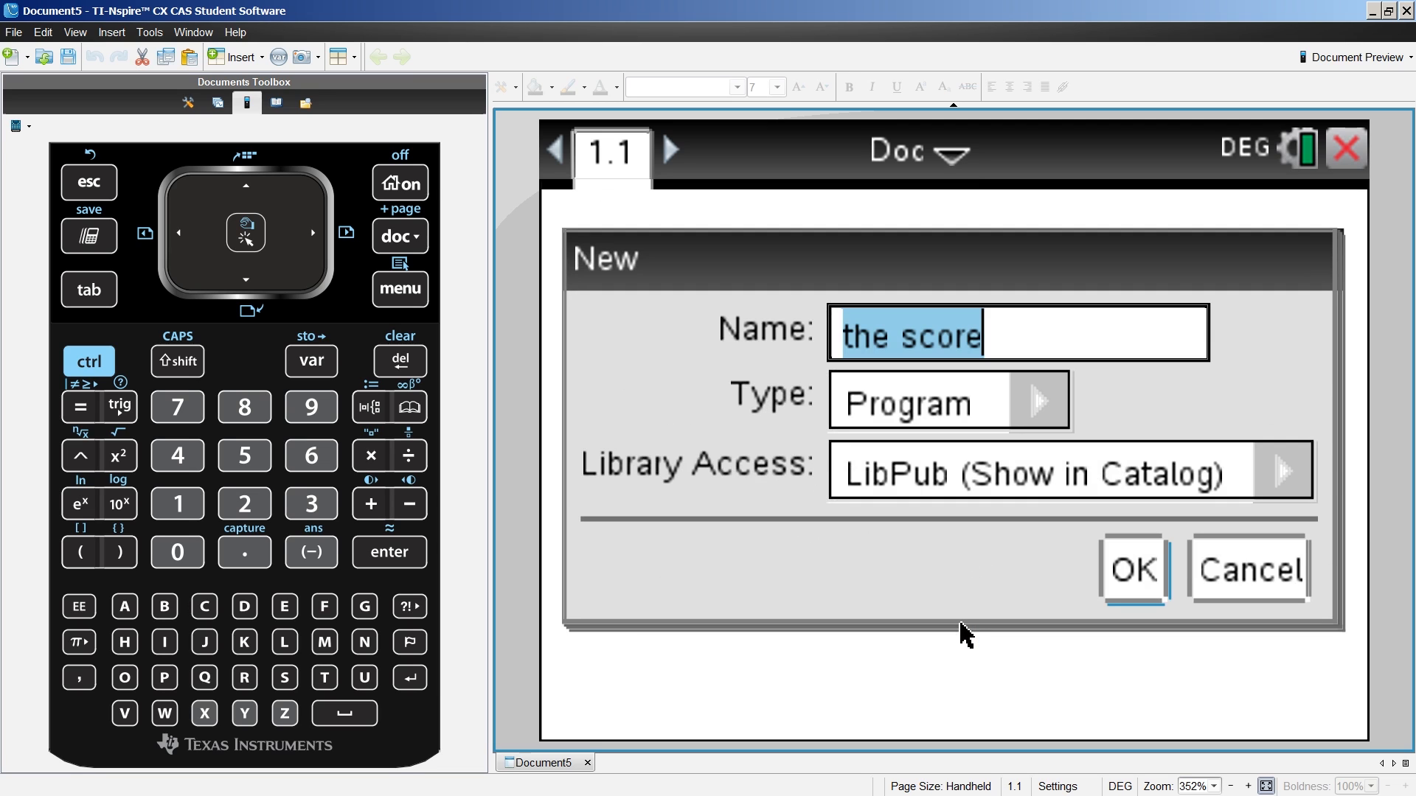
left_click(895, 336)
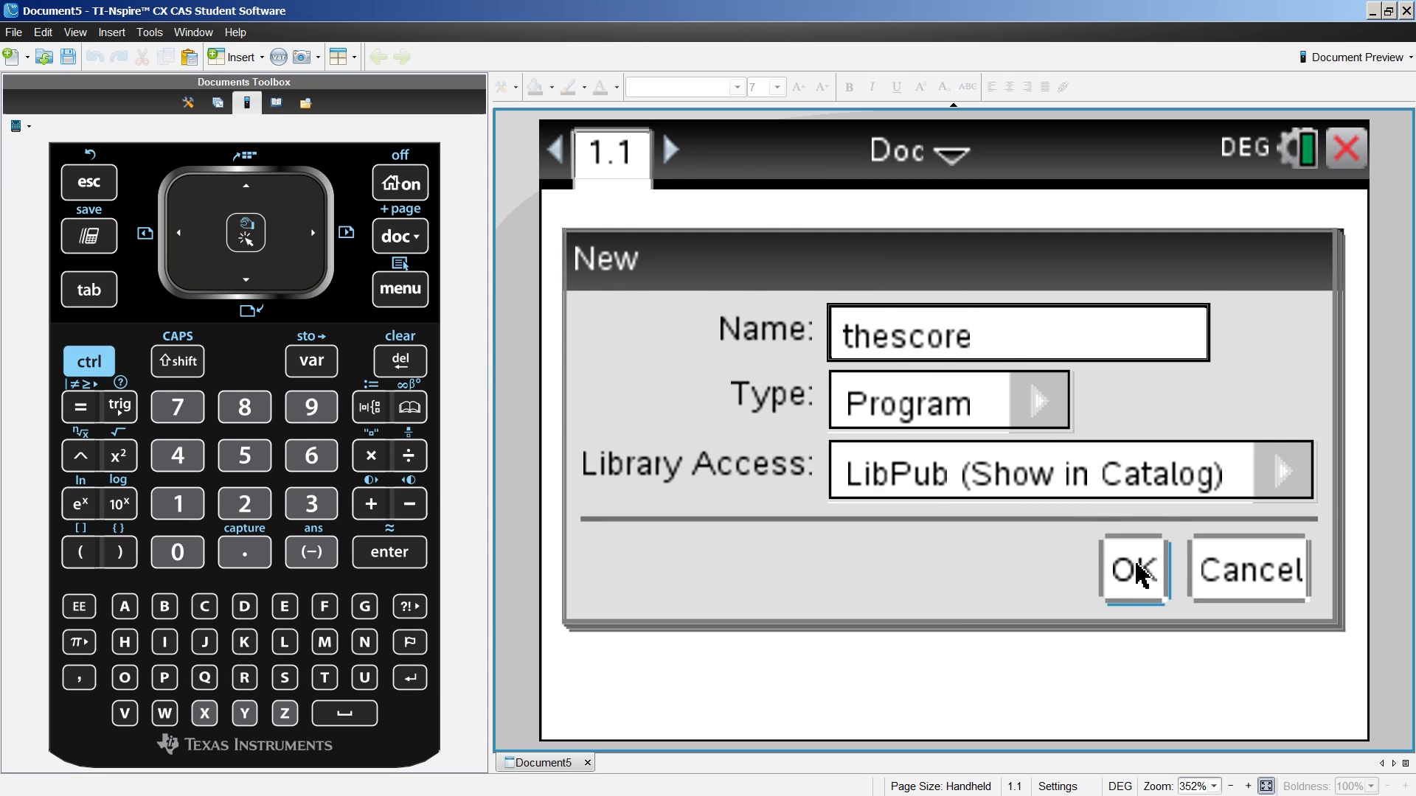
left_click(1133, 569)
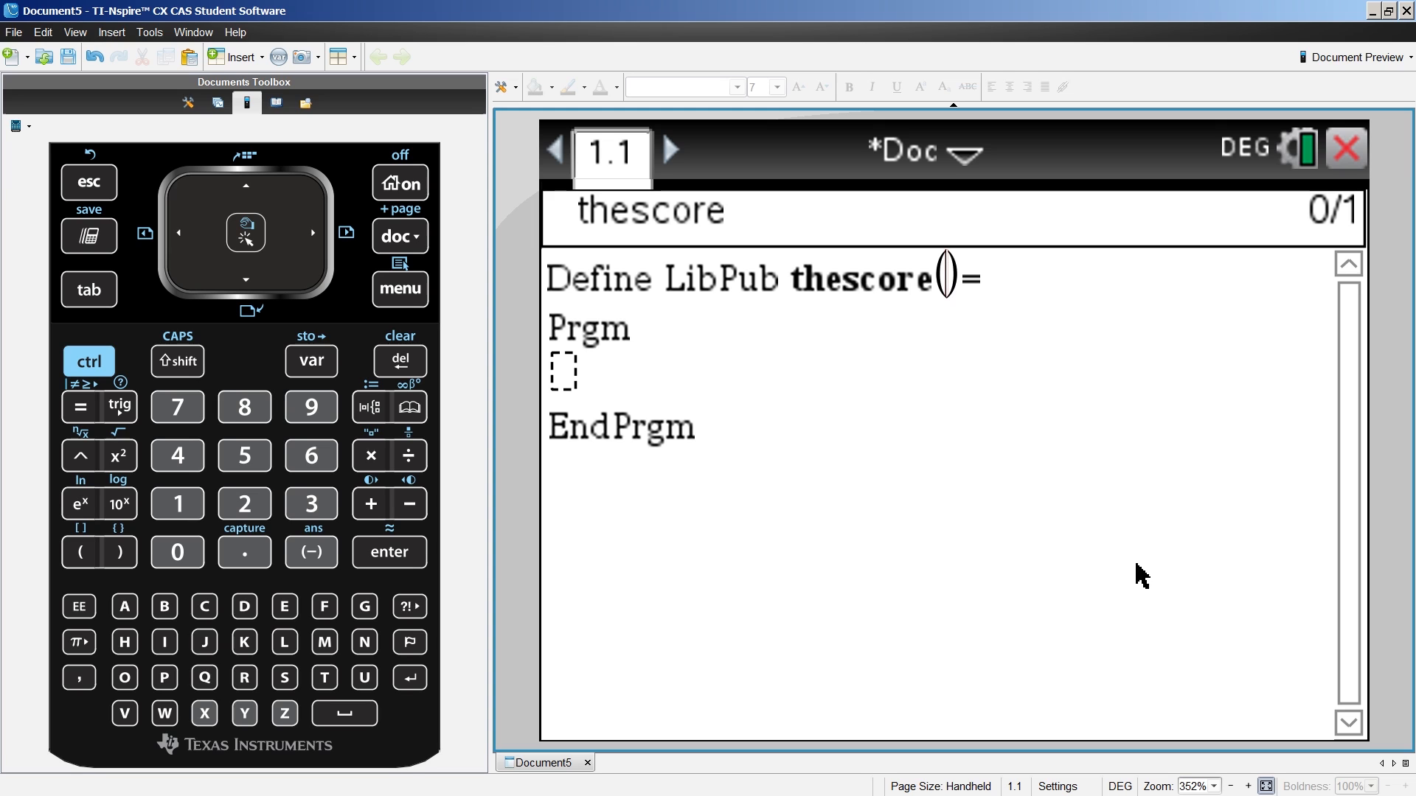
mouse_move(683, 401)
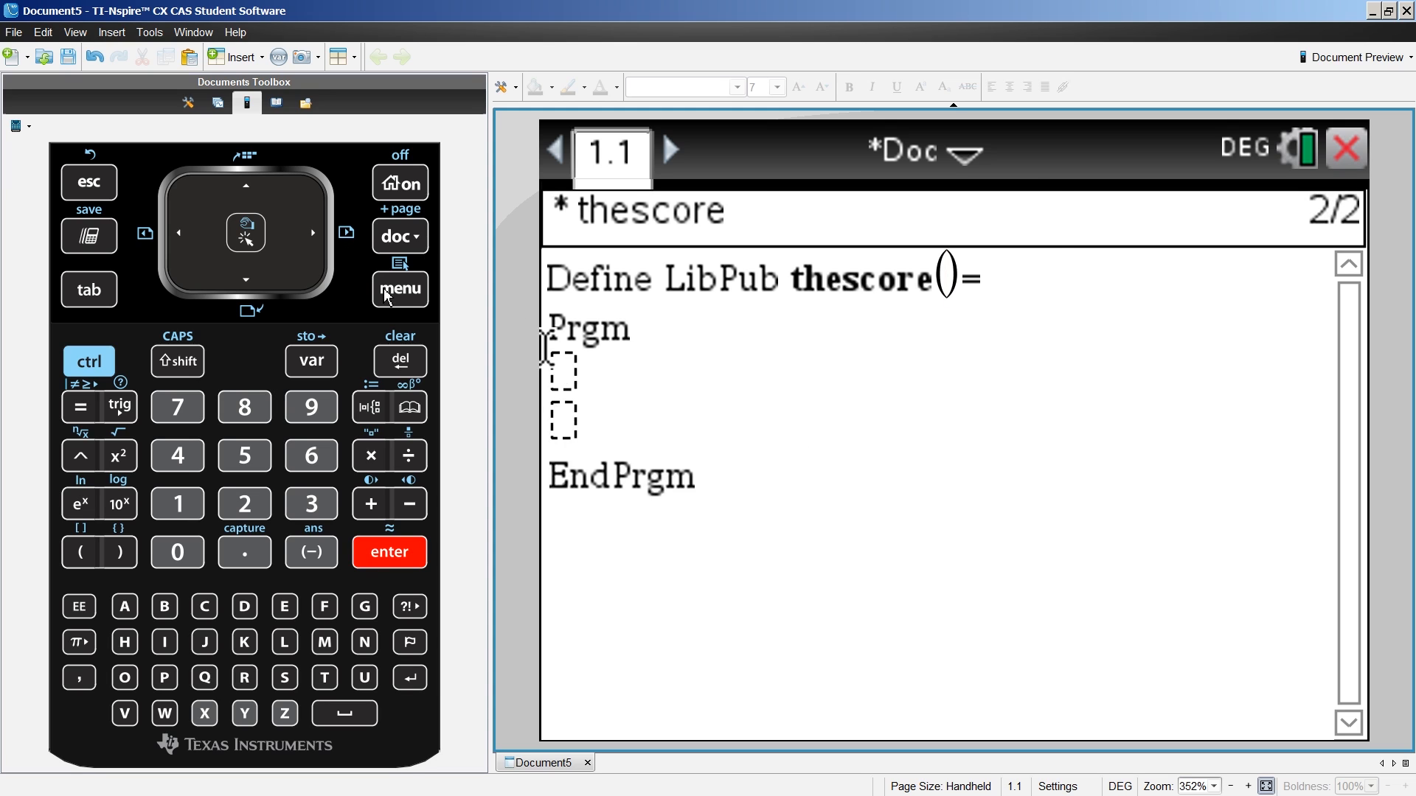
- Add a RequestStr asking "Is it a guy or a girl?" stored in notass
left_click(400, 289)
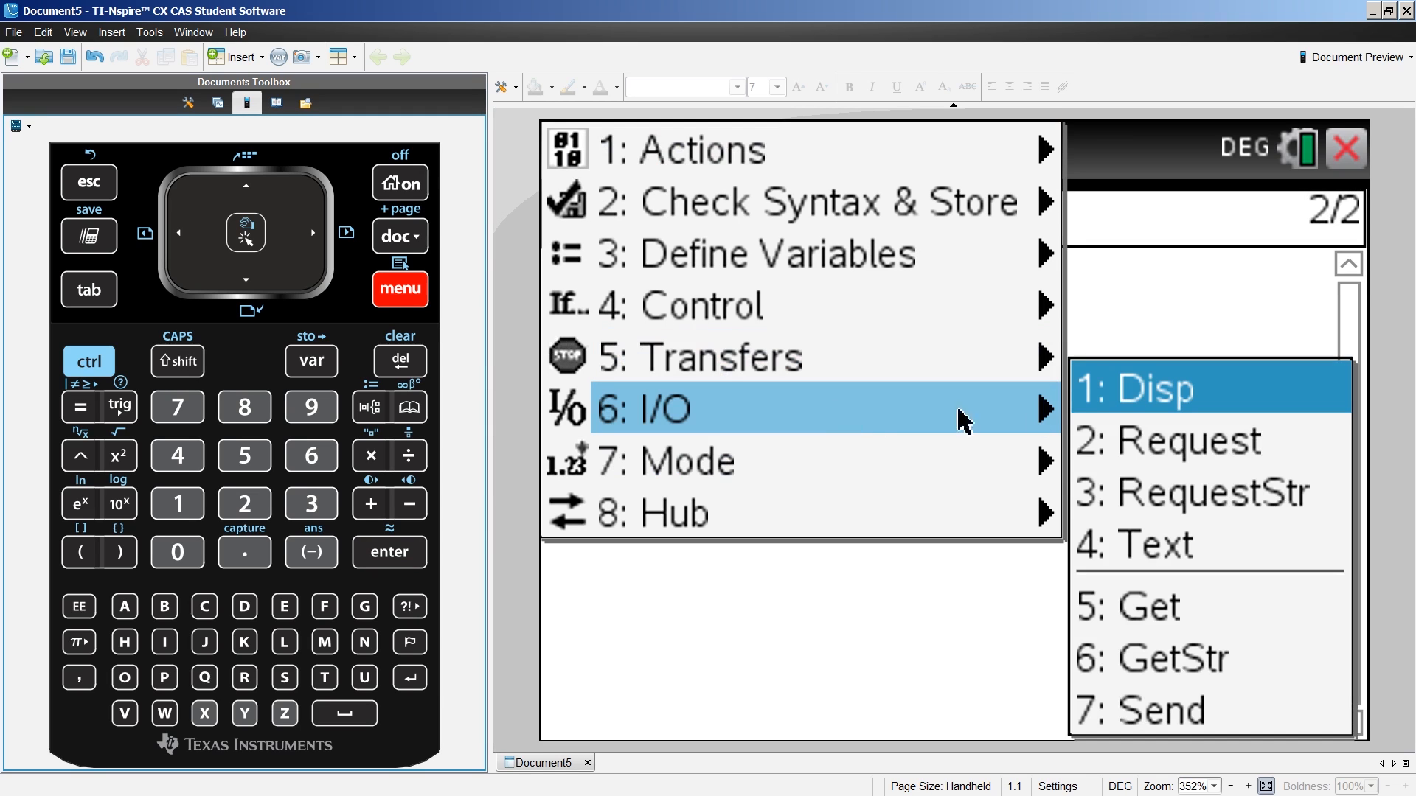
mouse_move(1209, 493)
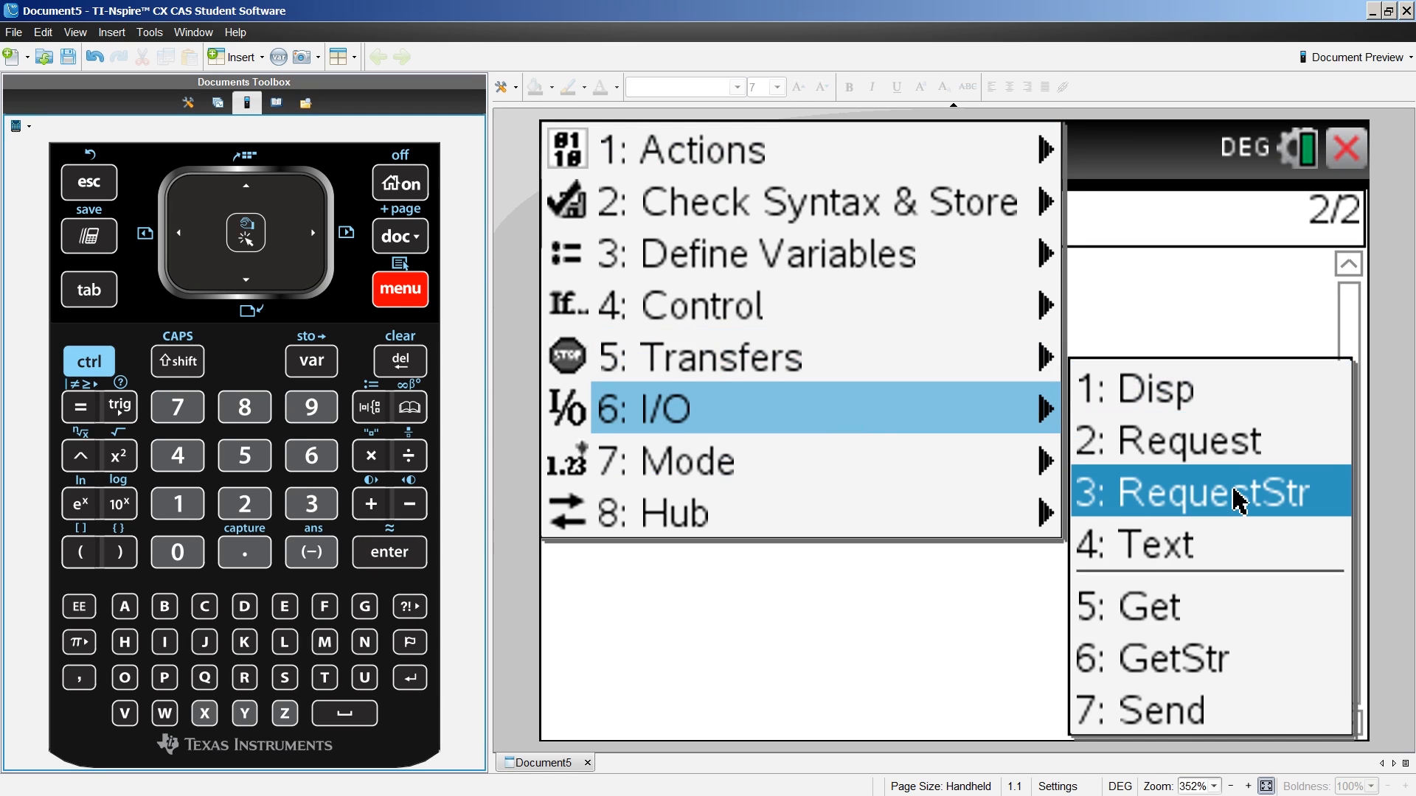
left_click(1209, 492)
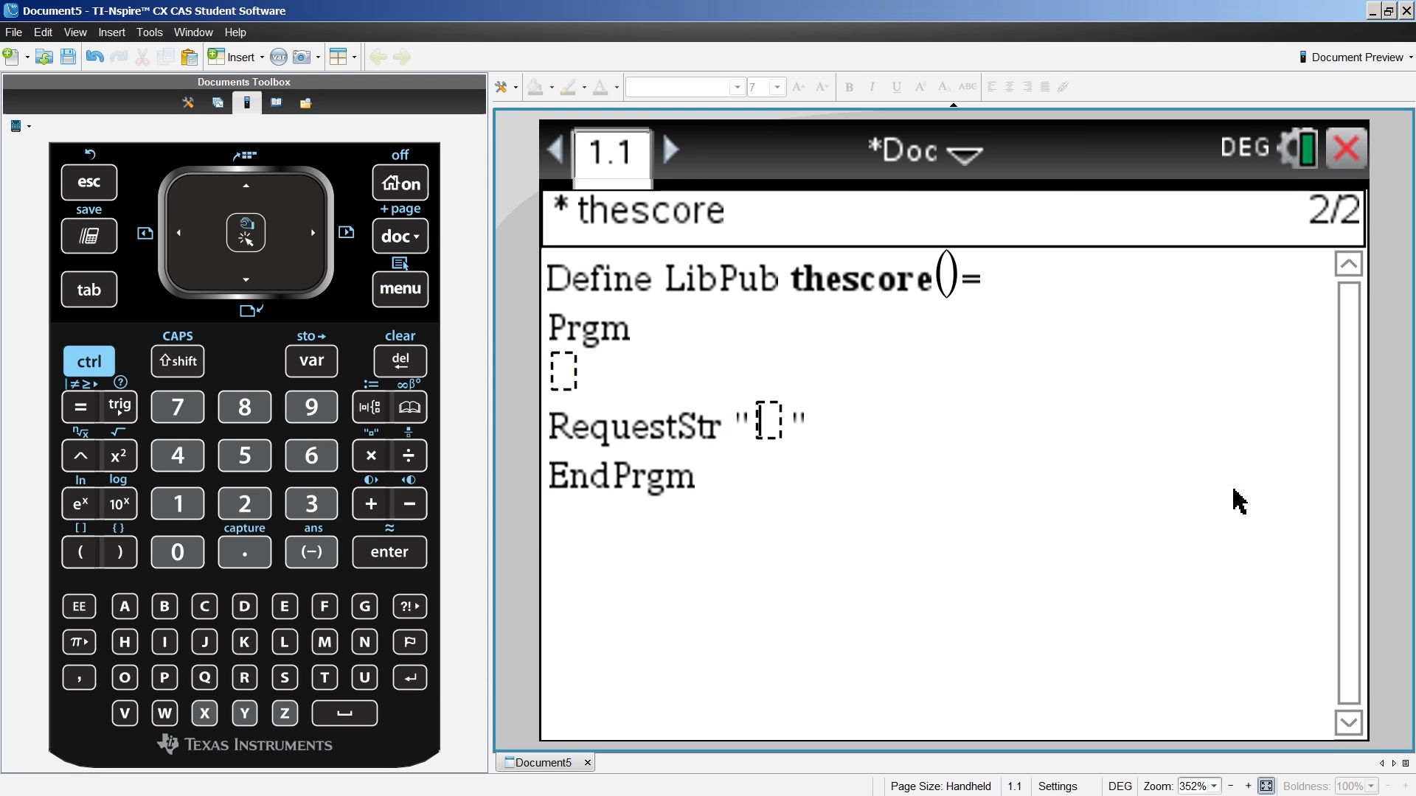
type("Is it")
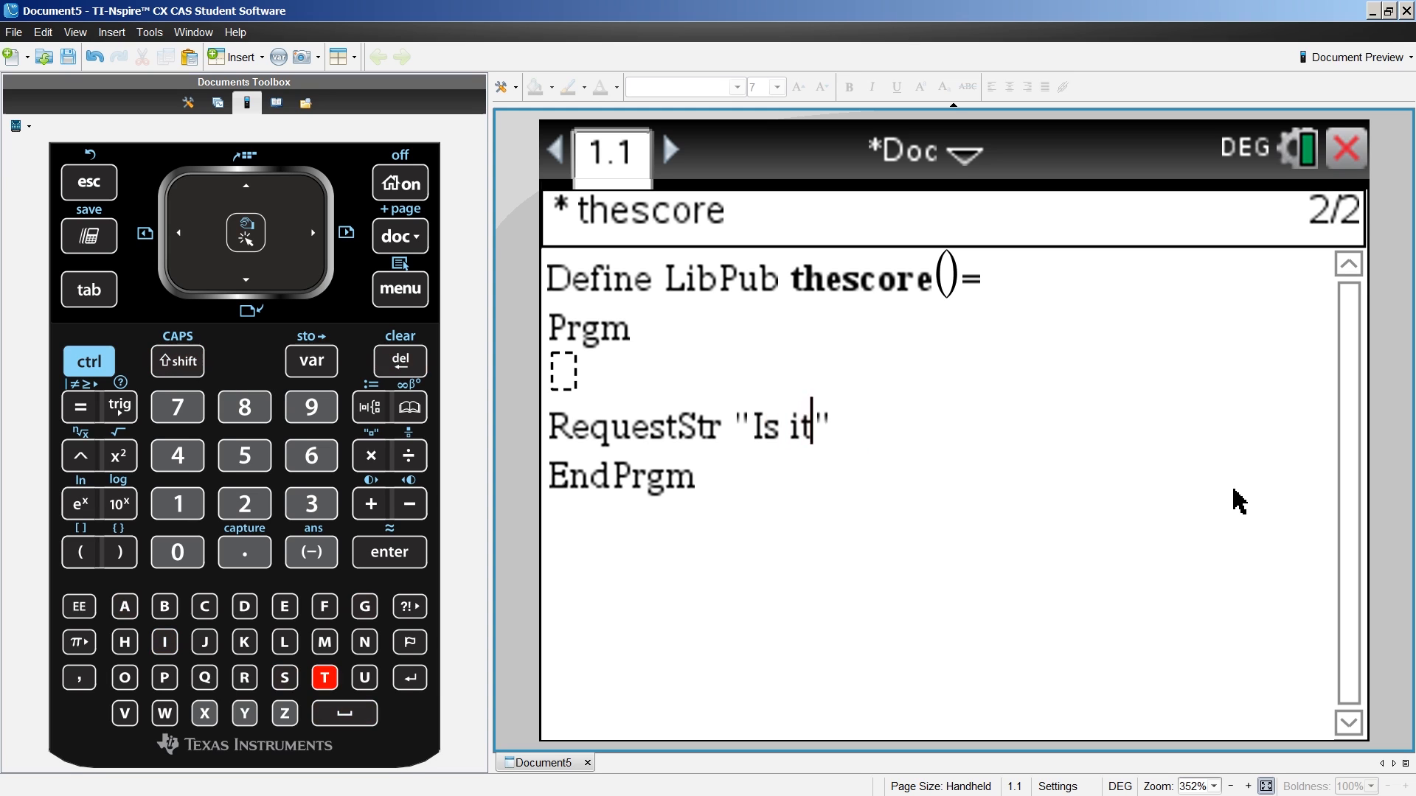
type("a guy")
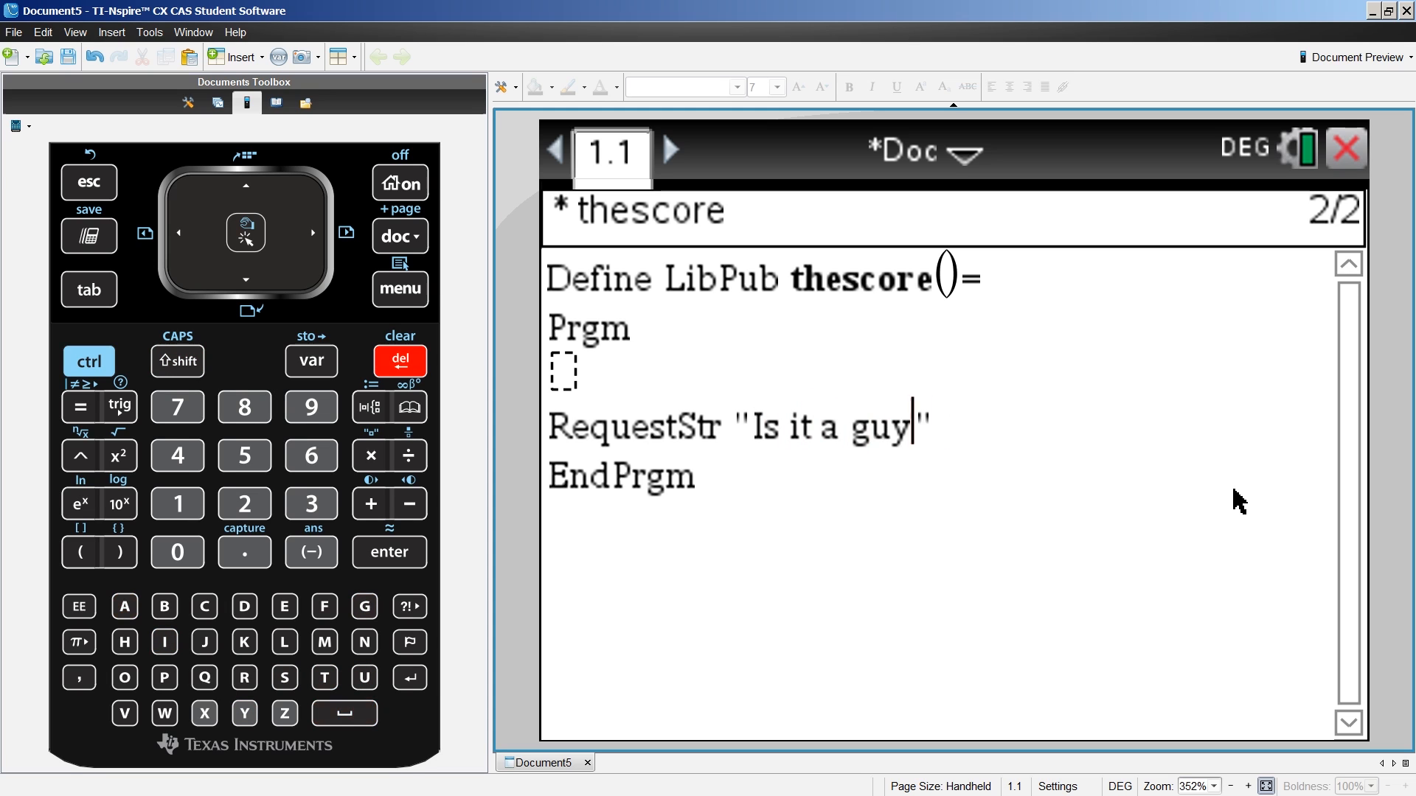
type("or a girl?")
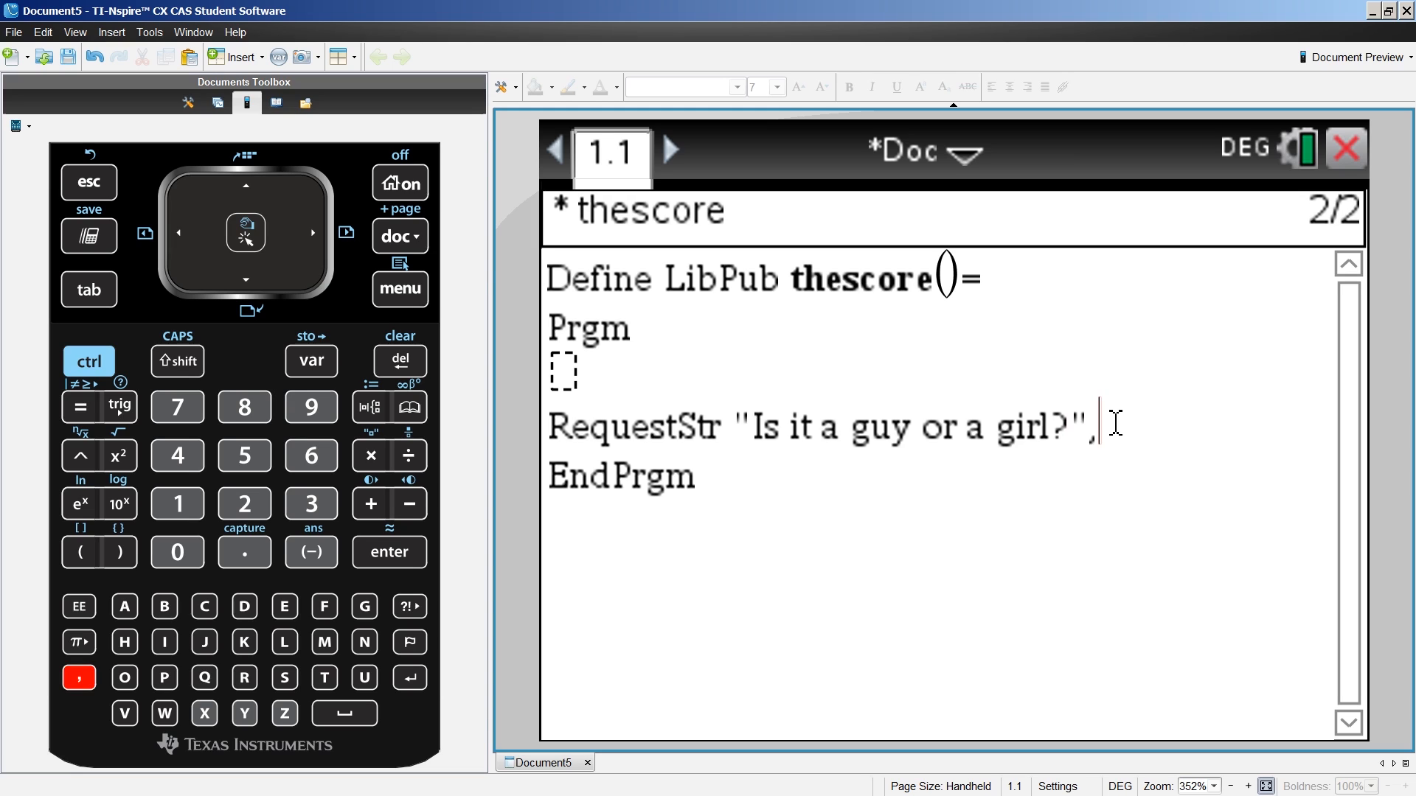
type("not")
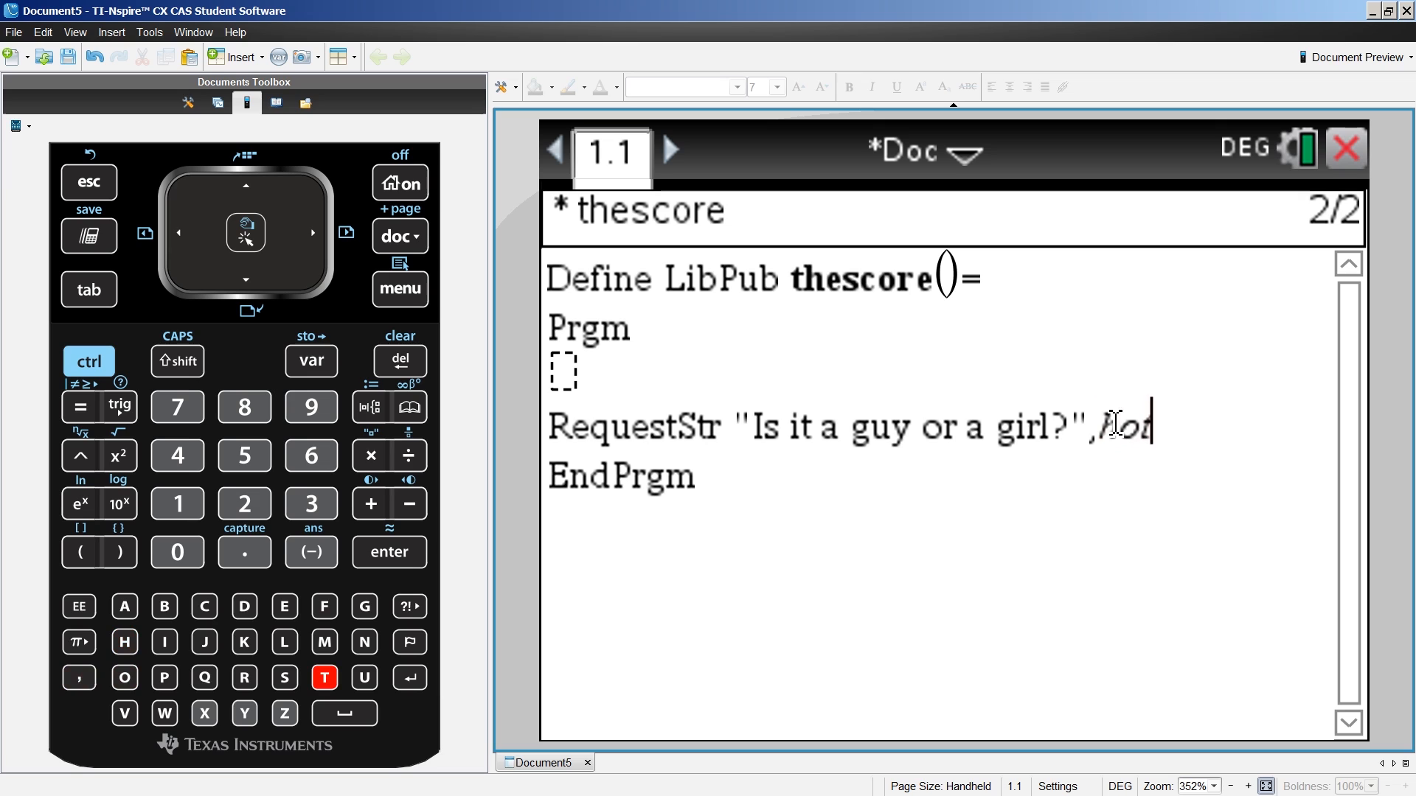
type("ass")
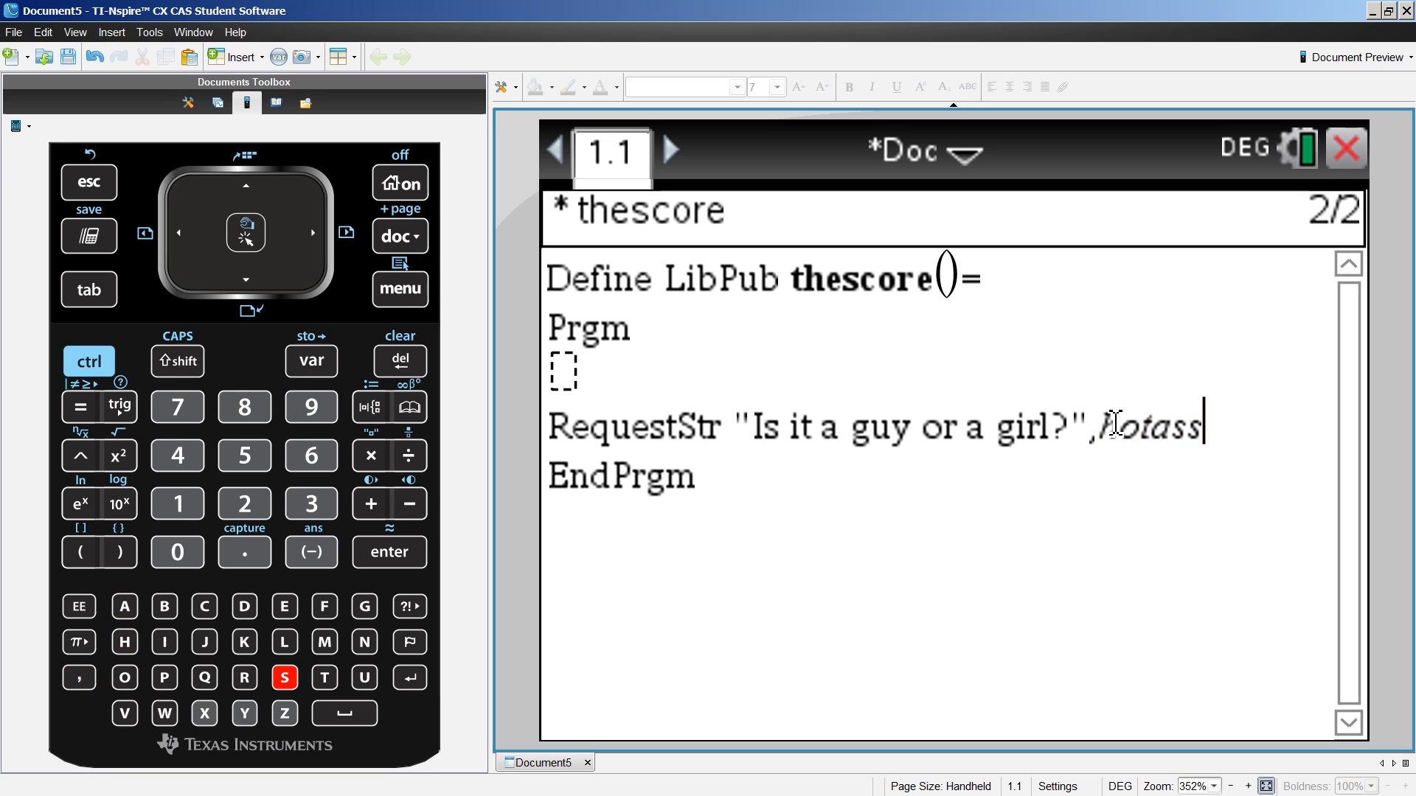
key("enter")
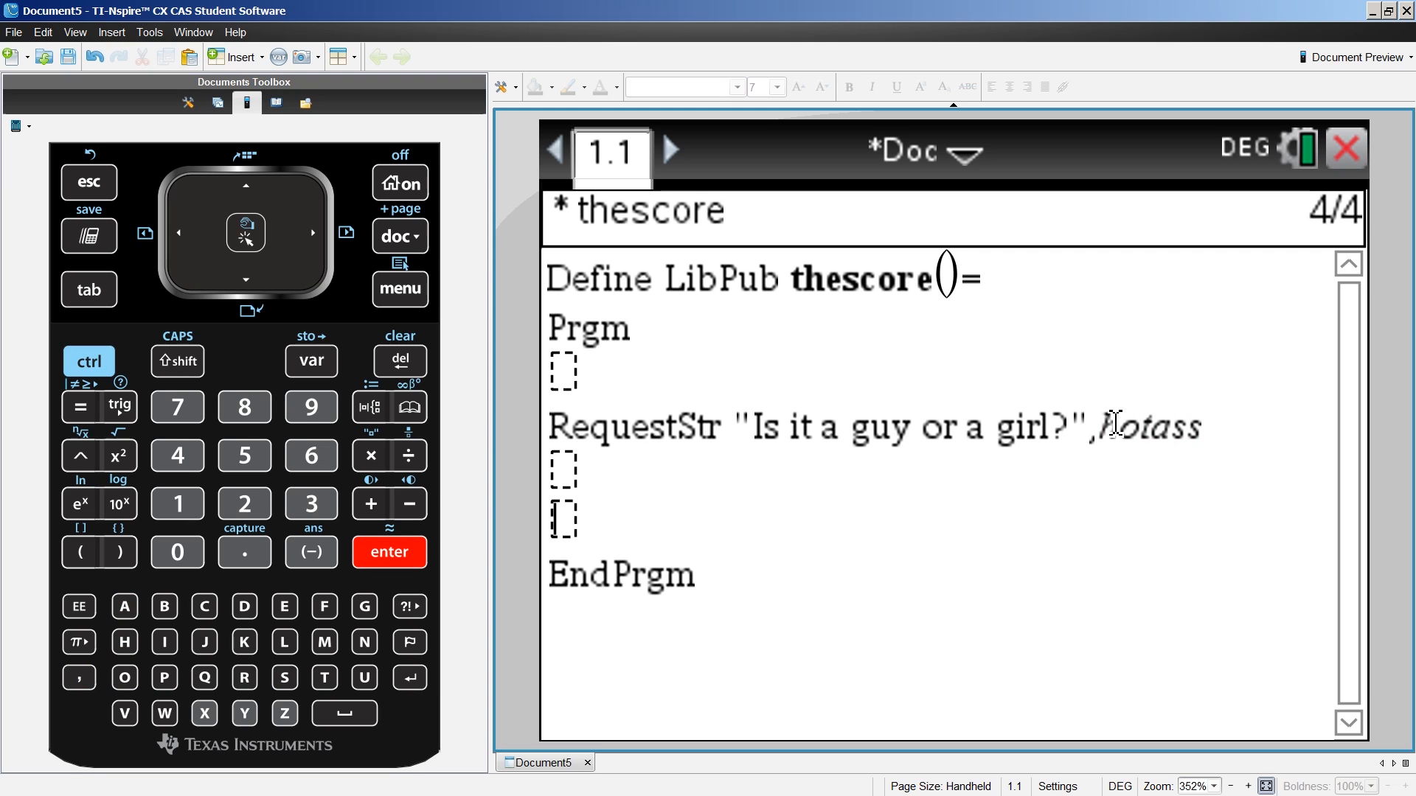
- Insert an If…Then…EndIf block with condition hotass="girl"
left_click(399, 290)
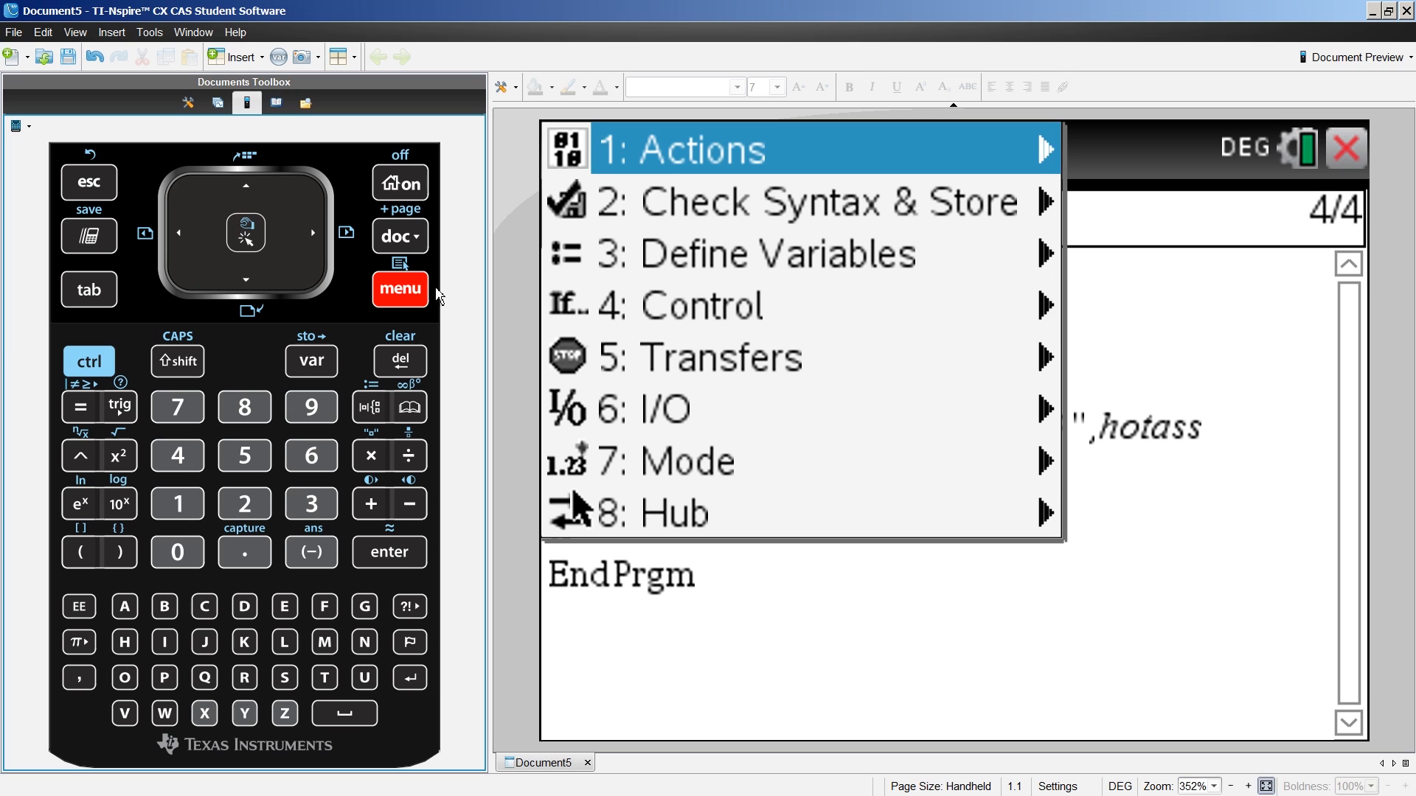
left_click(703, 306)
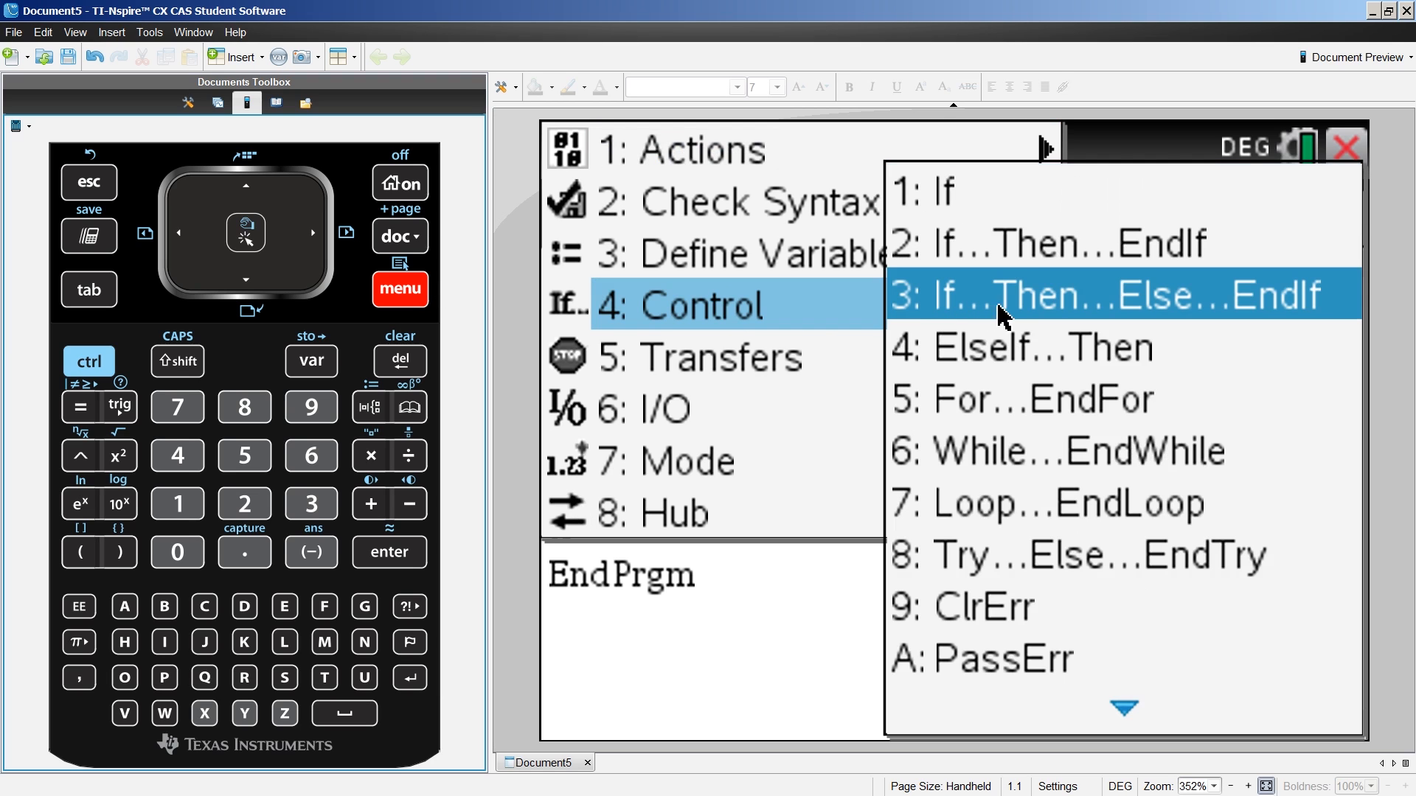
left_click(1120, 295)
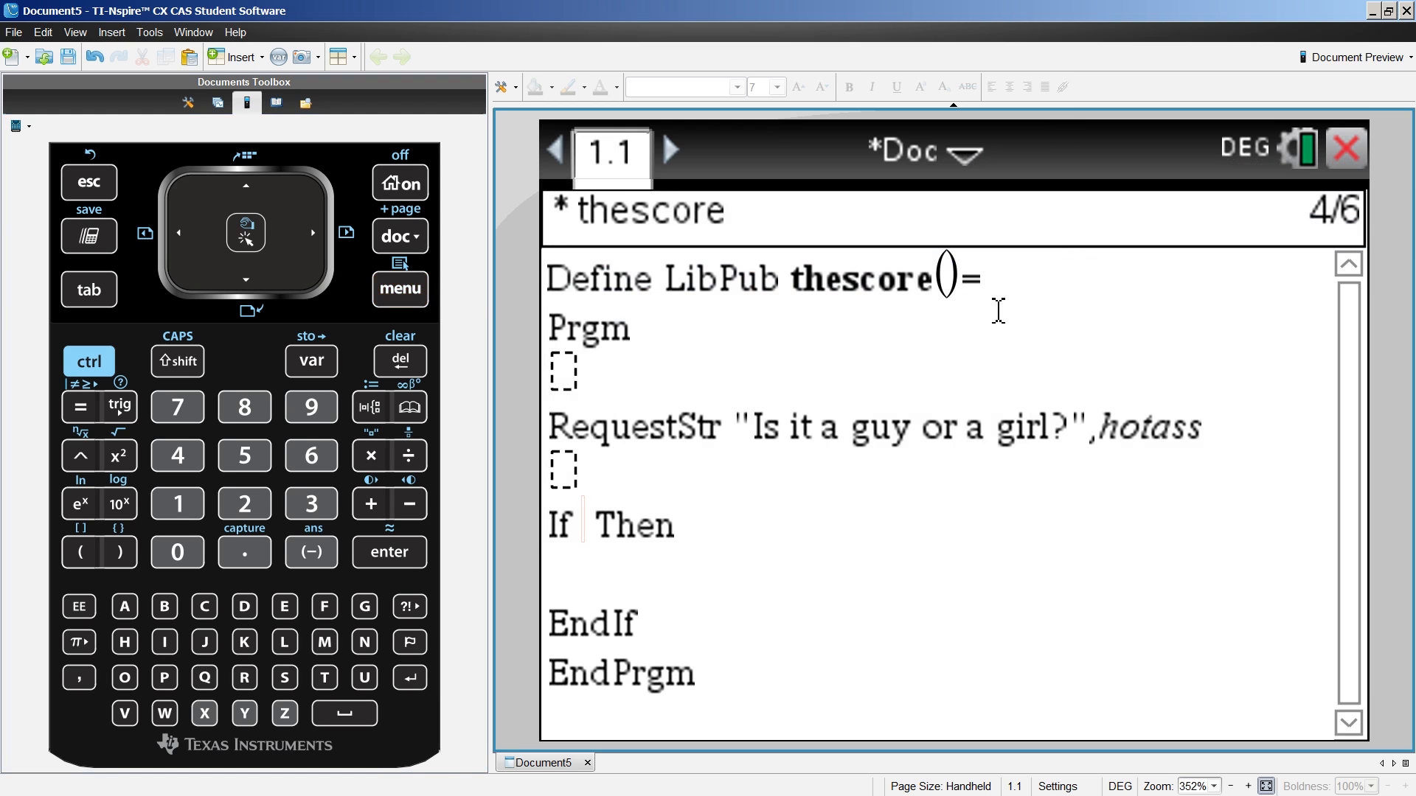
mouse_move(810, 478)
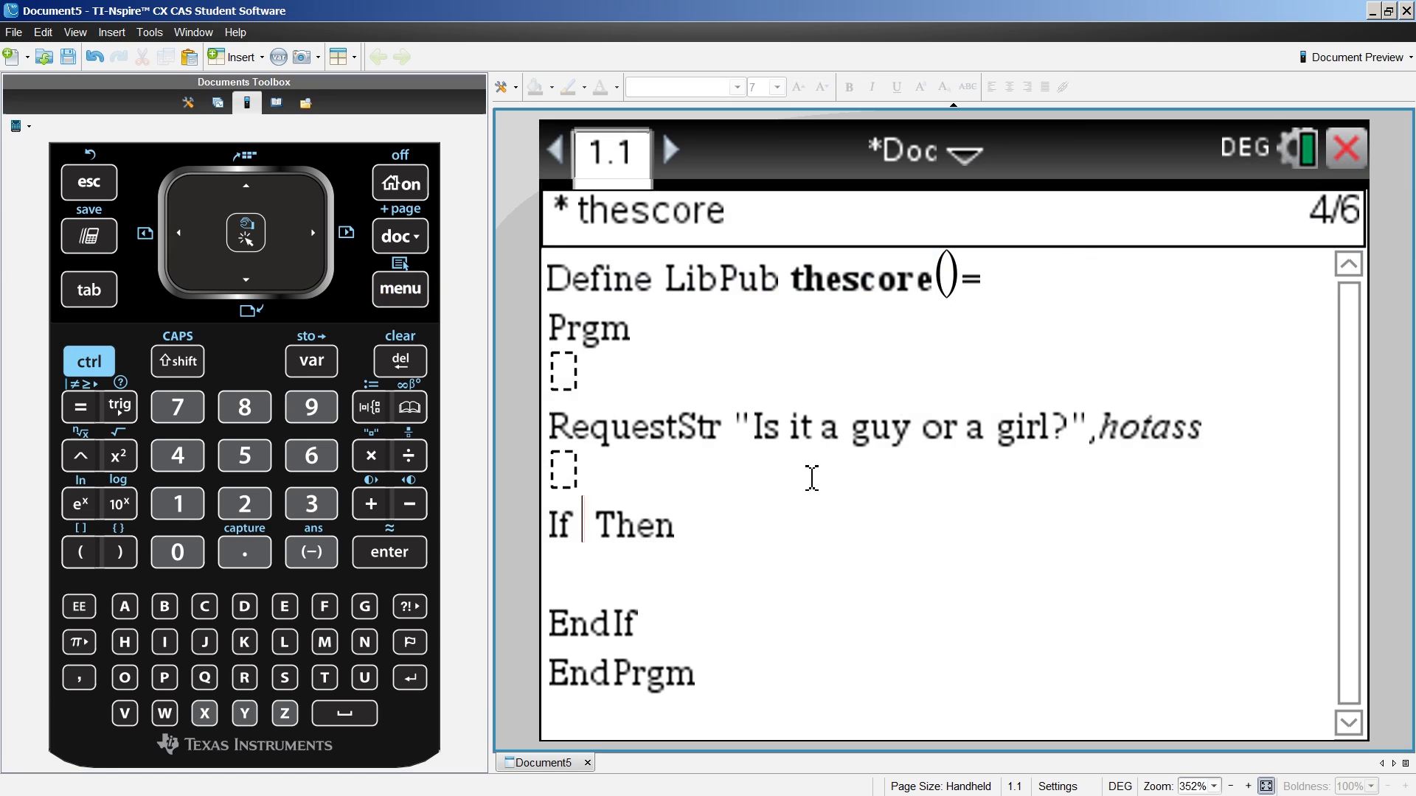
type("hotass")
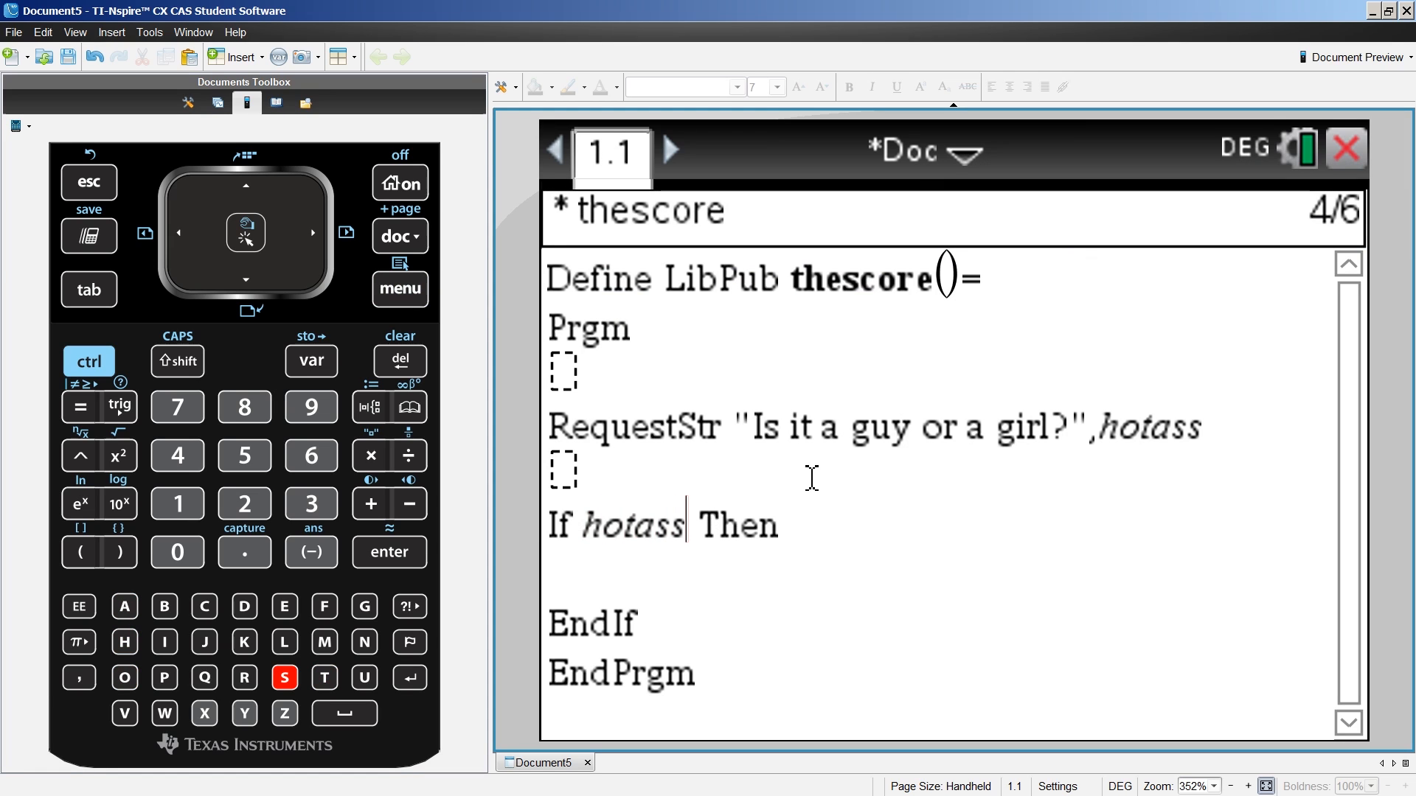
mouse_move(794, 630)
type("=\"girl\"")
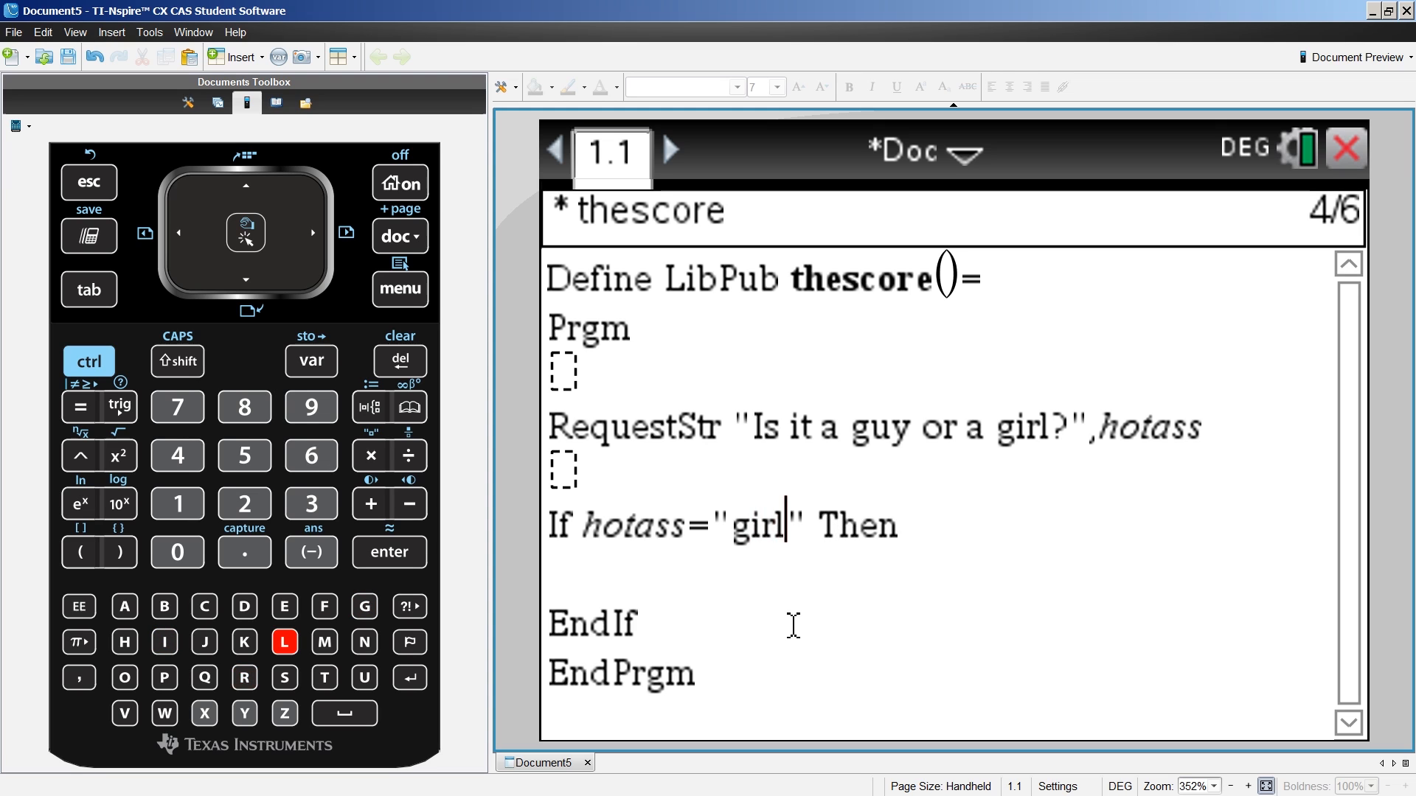
left_click(919, 526)
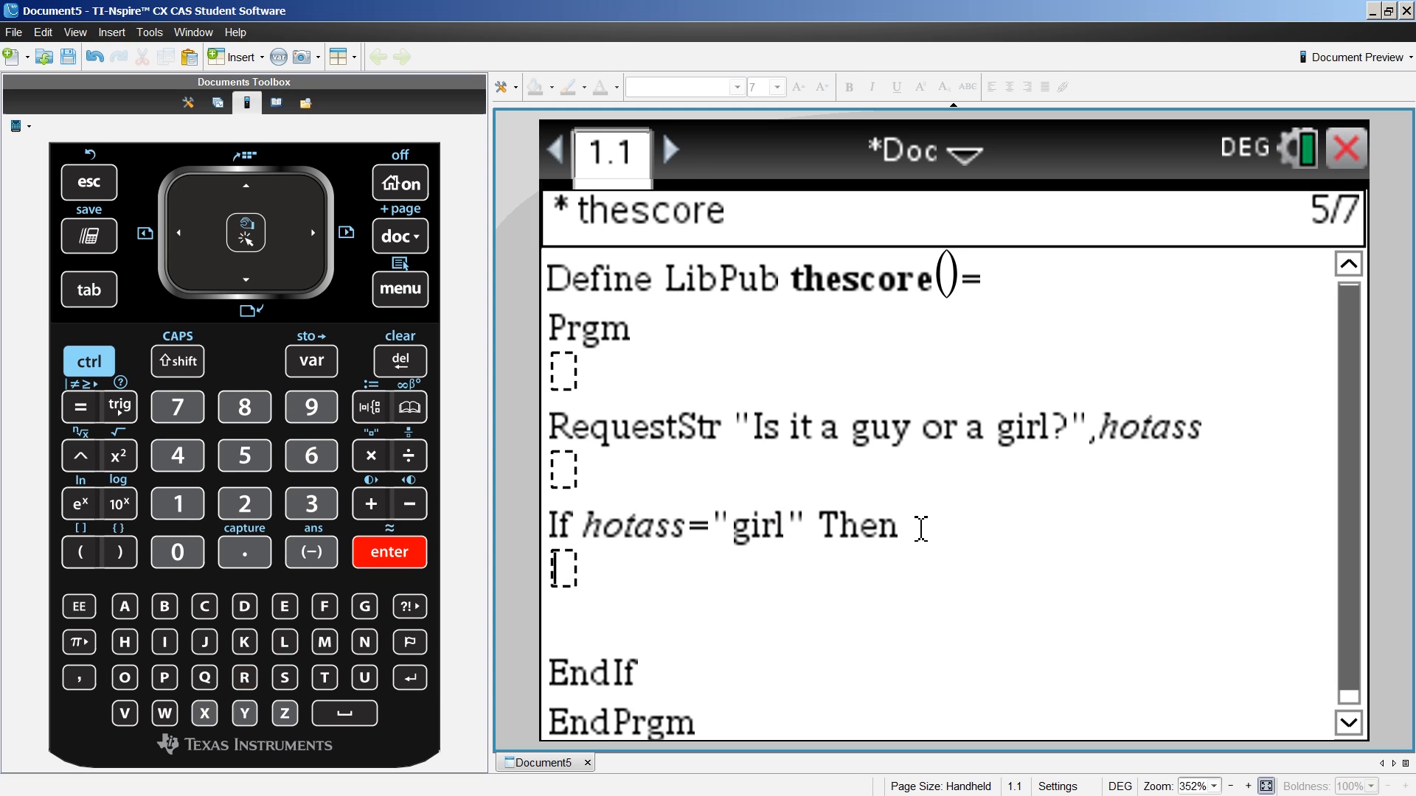
- Add Request "Face score?",face and Request "Body score?",body inside the If block
left_click(399, 289)
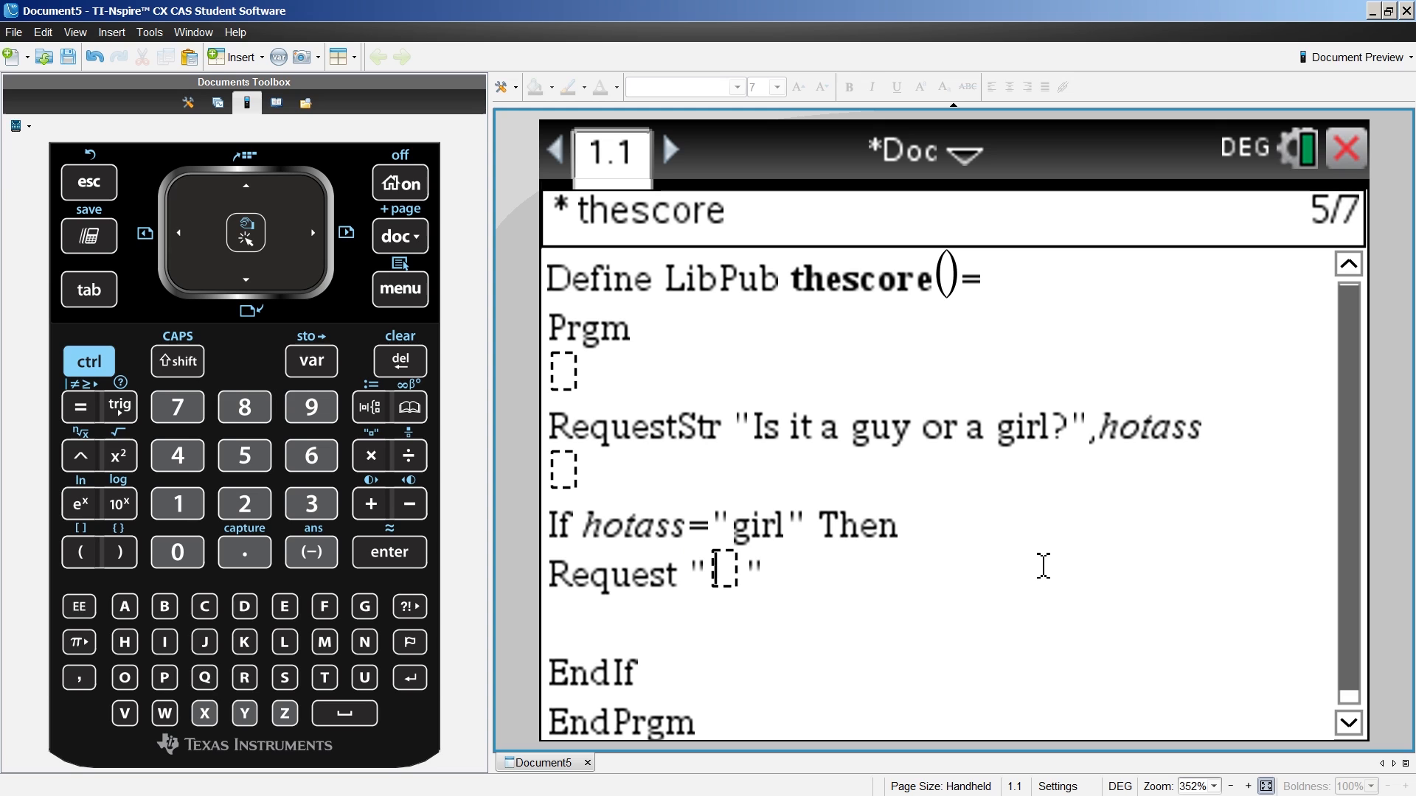
type("Face sc")
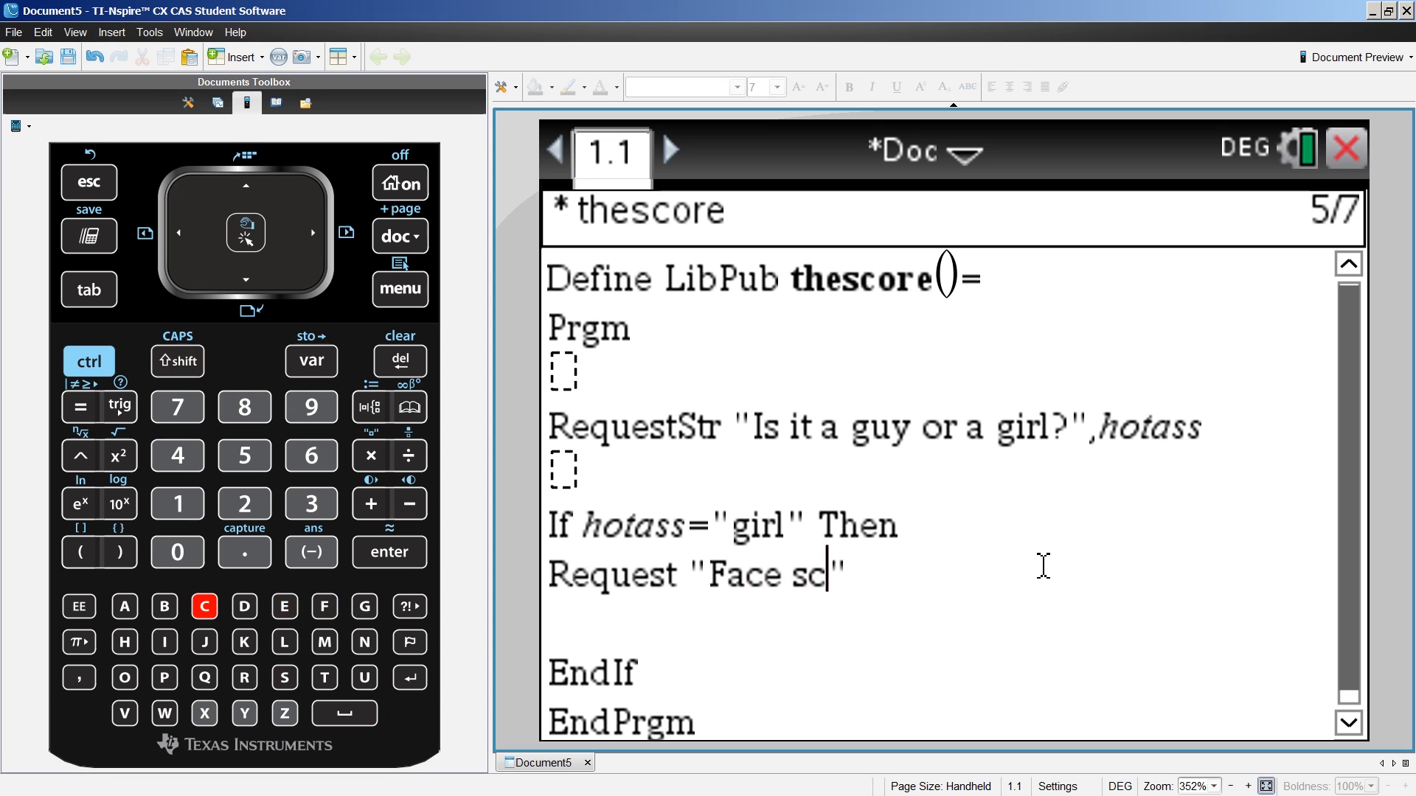
type("ore?")
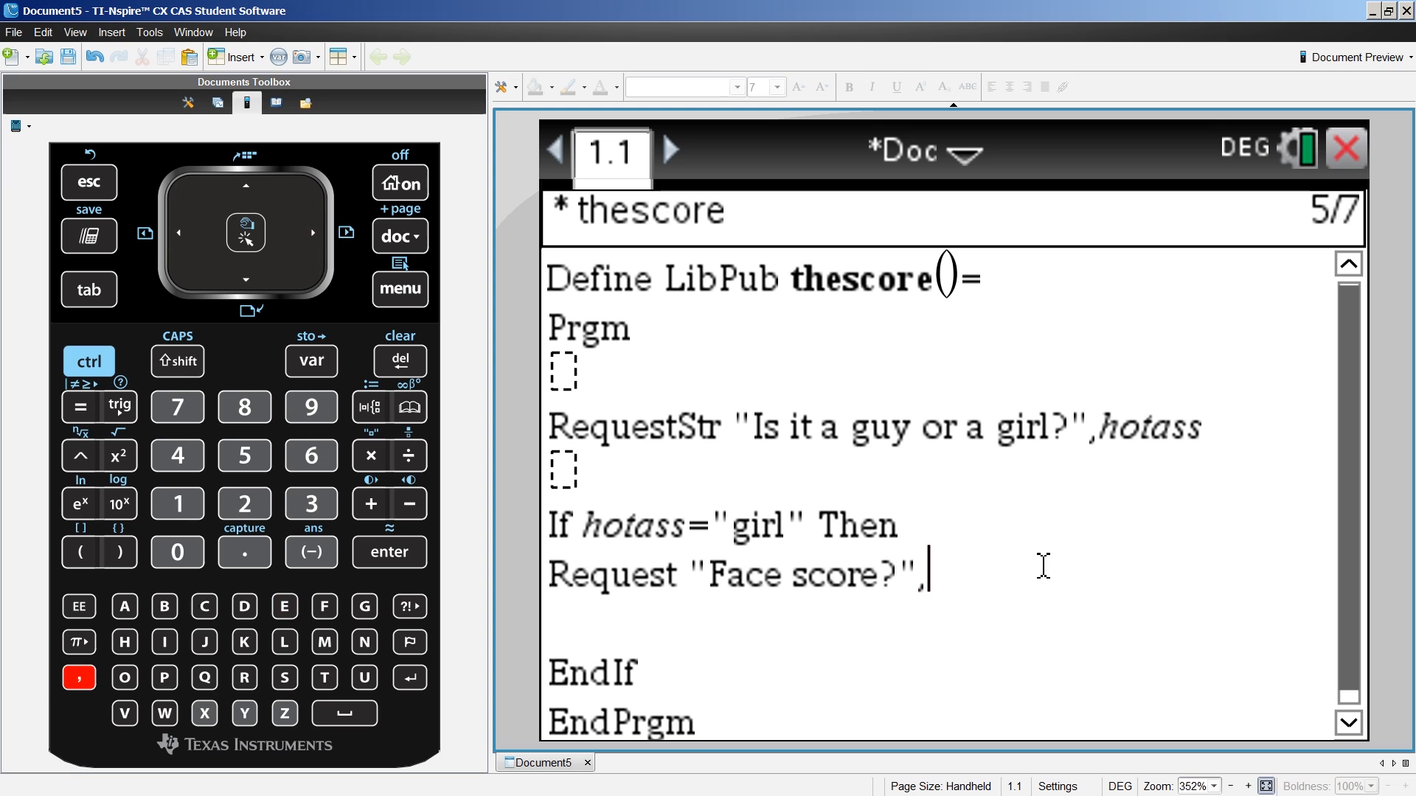
type("face")
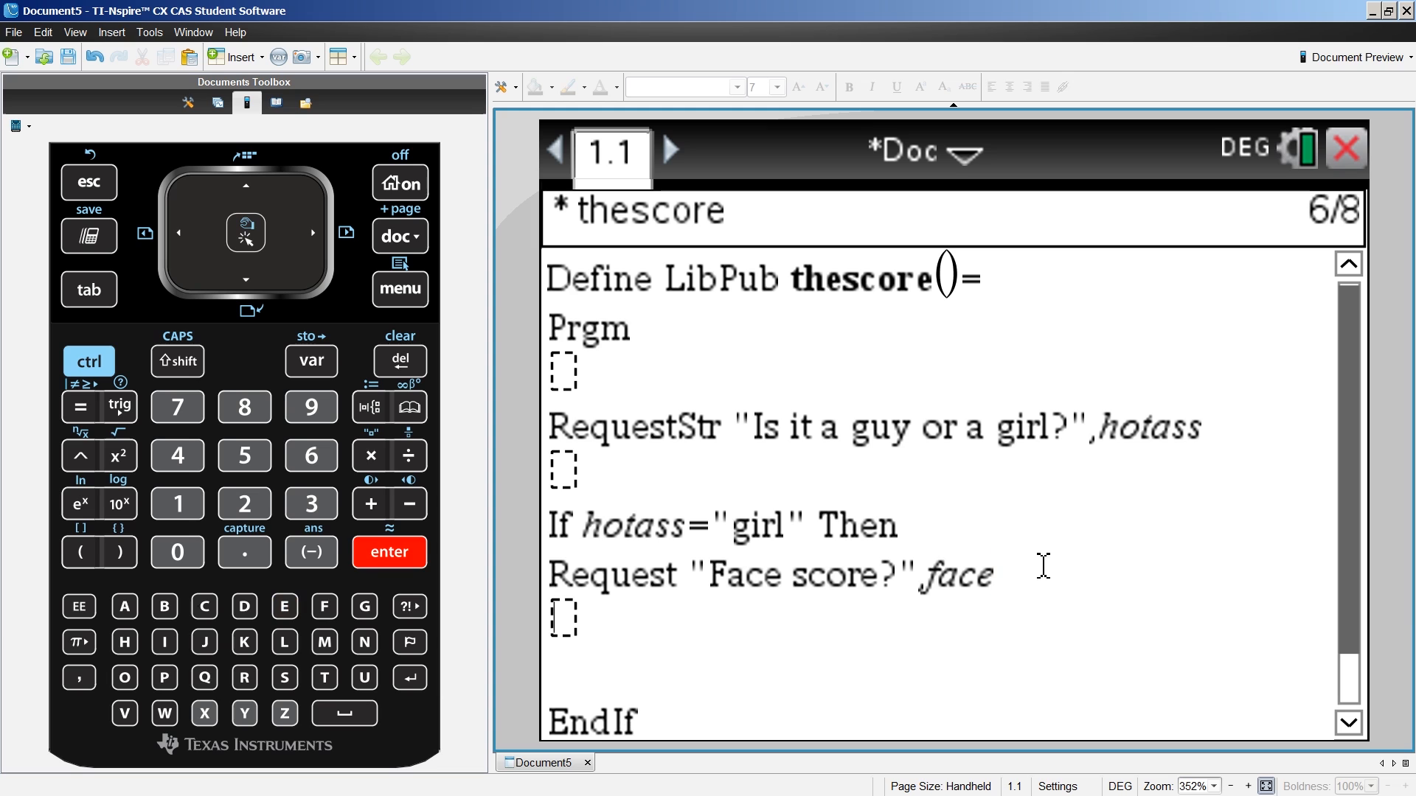
left_click(400, 289)
type("Request \"Body score?\", bod")
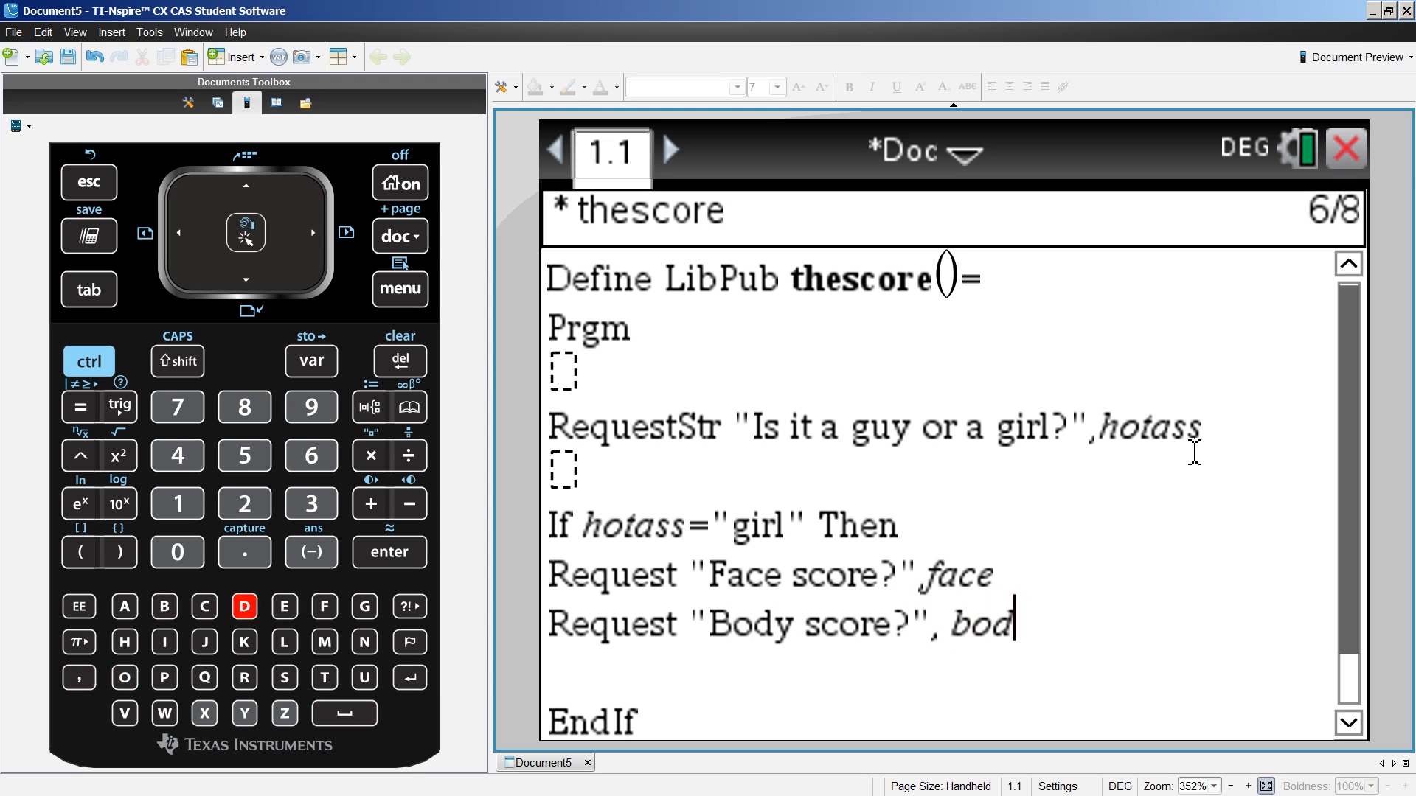
type("y")
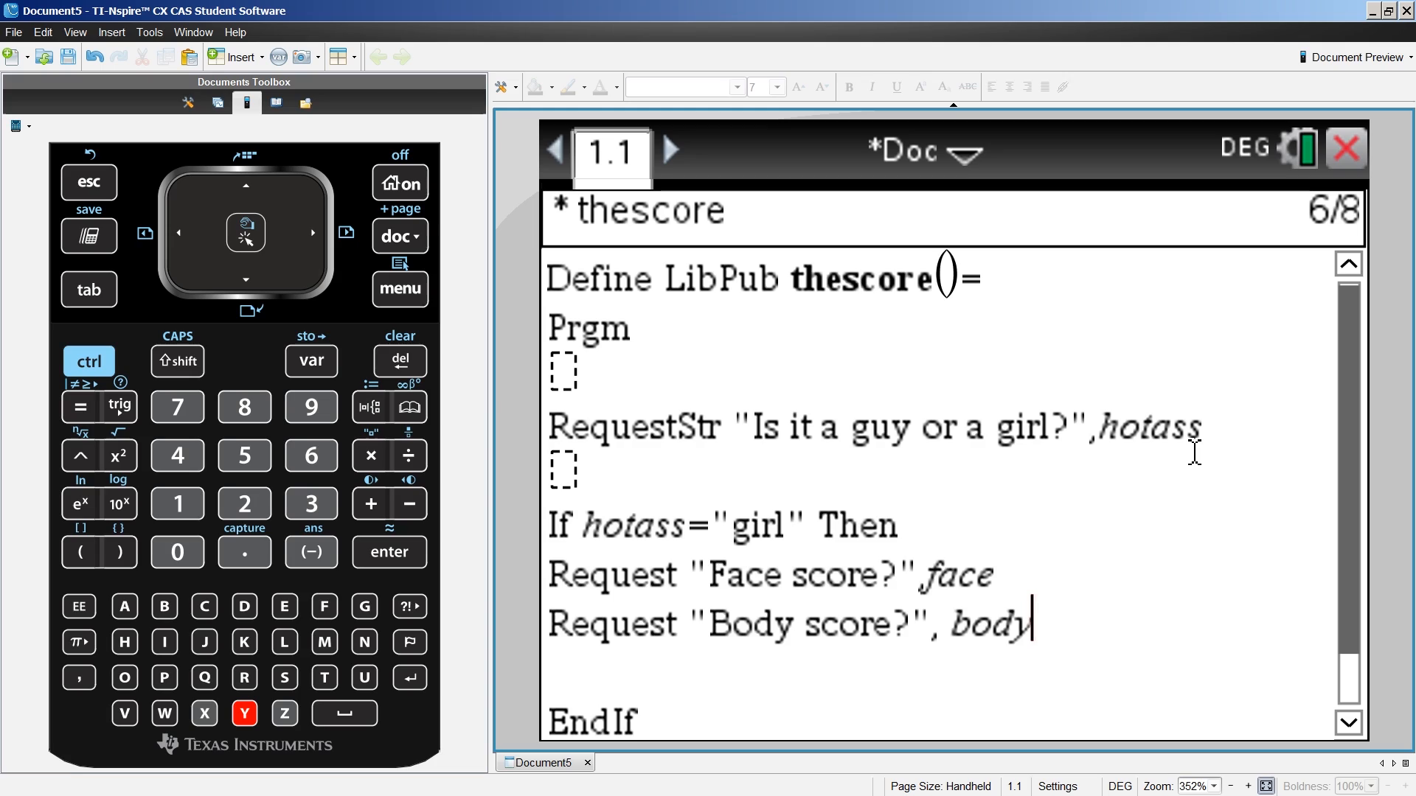
- Add the line score:=0.3·face+0.7·body inside the If block
type("sc")
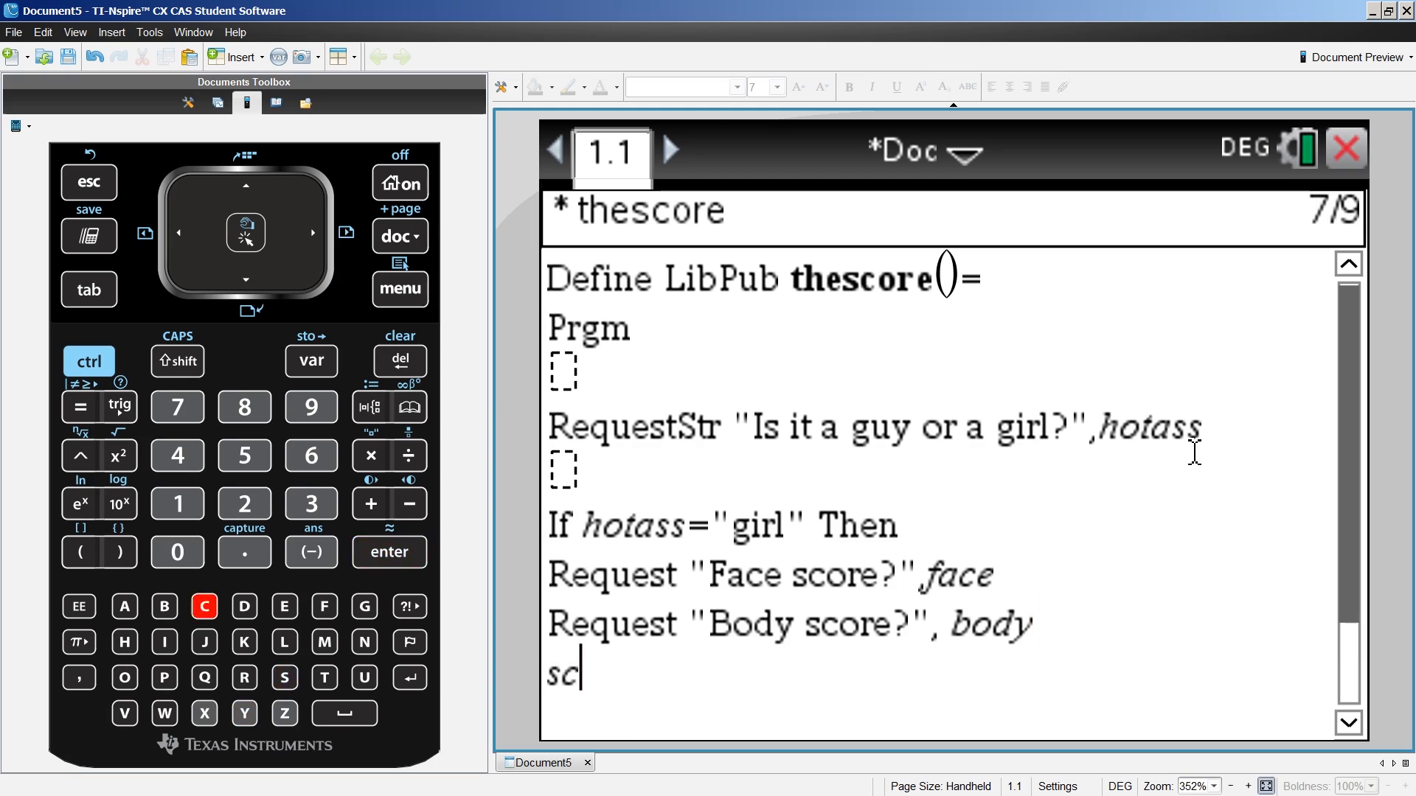
type("ore:=")
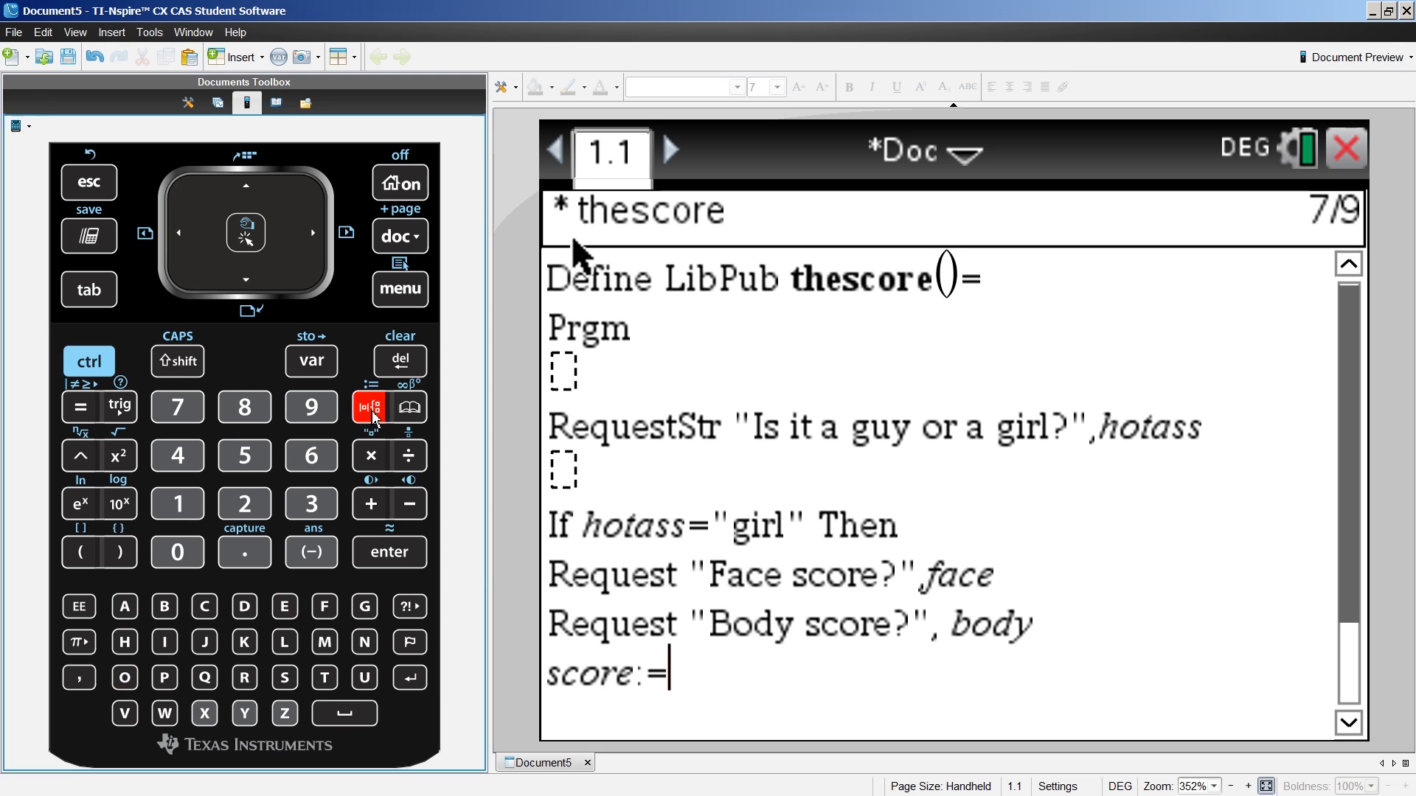
mouse_move(690, 714)
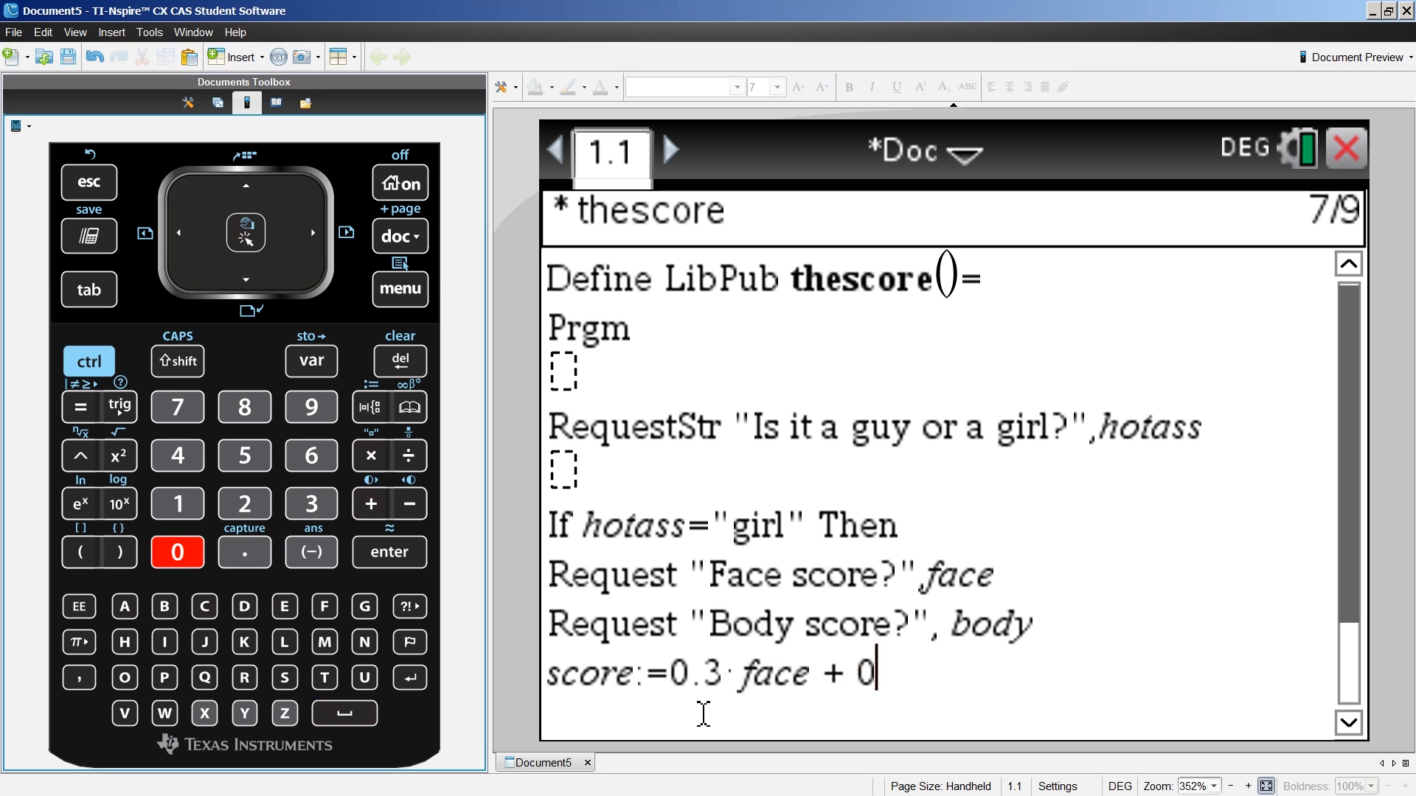
type(".7·body")
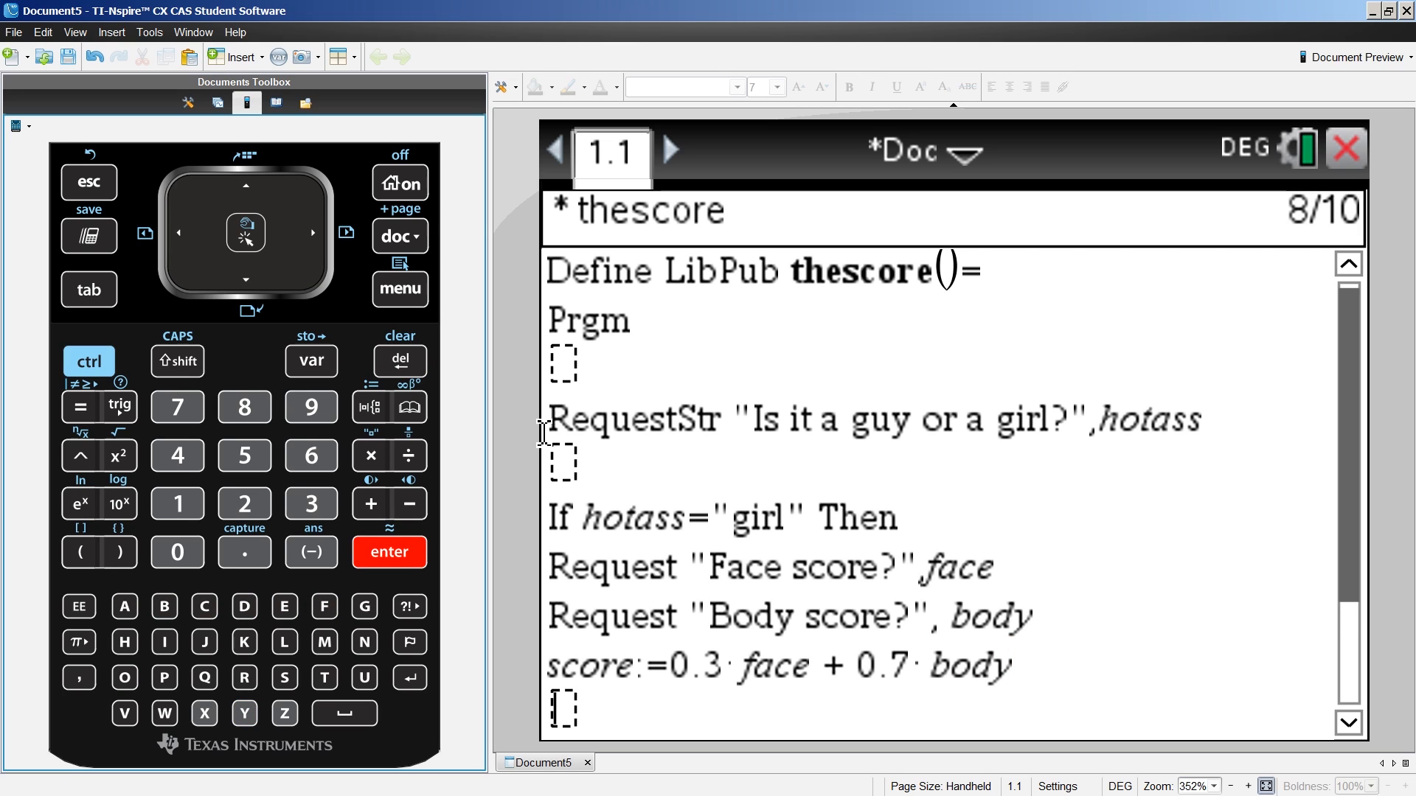
- Add the line Disp "score",score after the calculation
left_click(400, 289)
type("Disp \"sco")
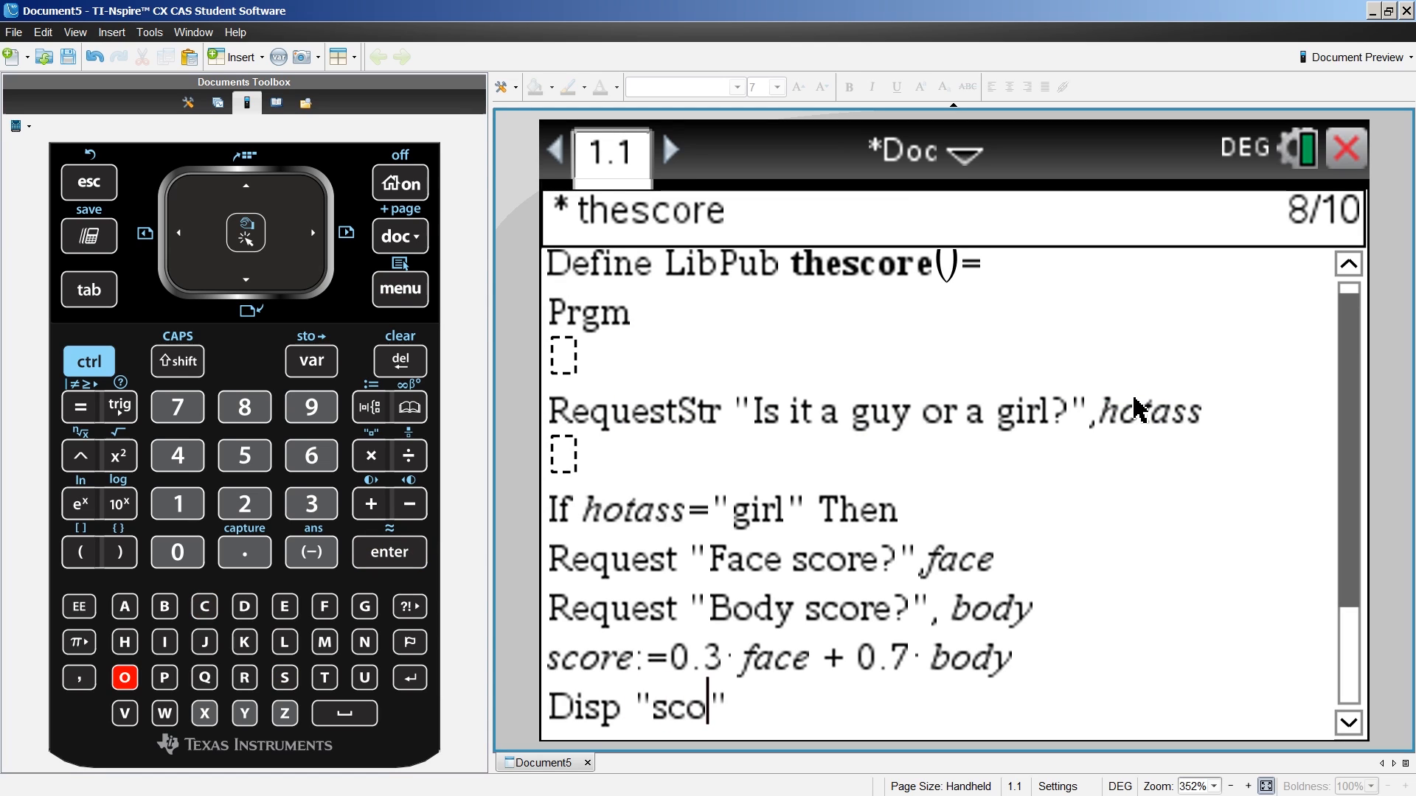
type("re")
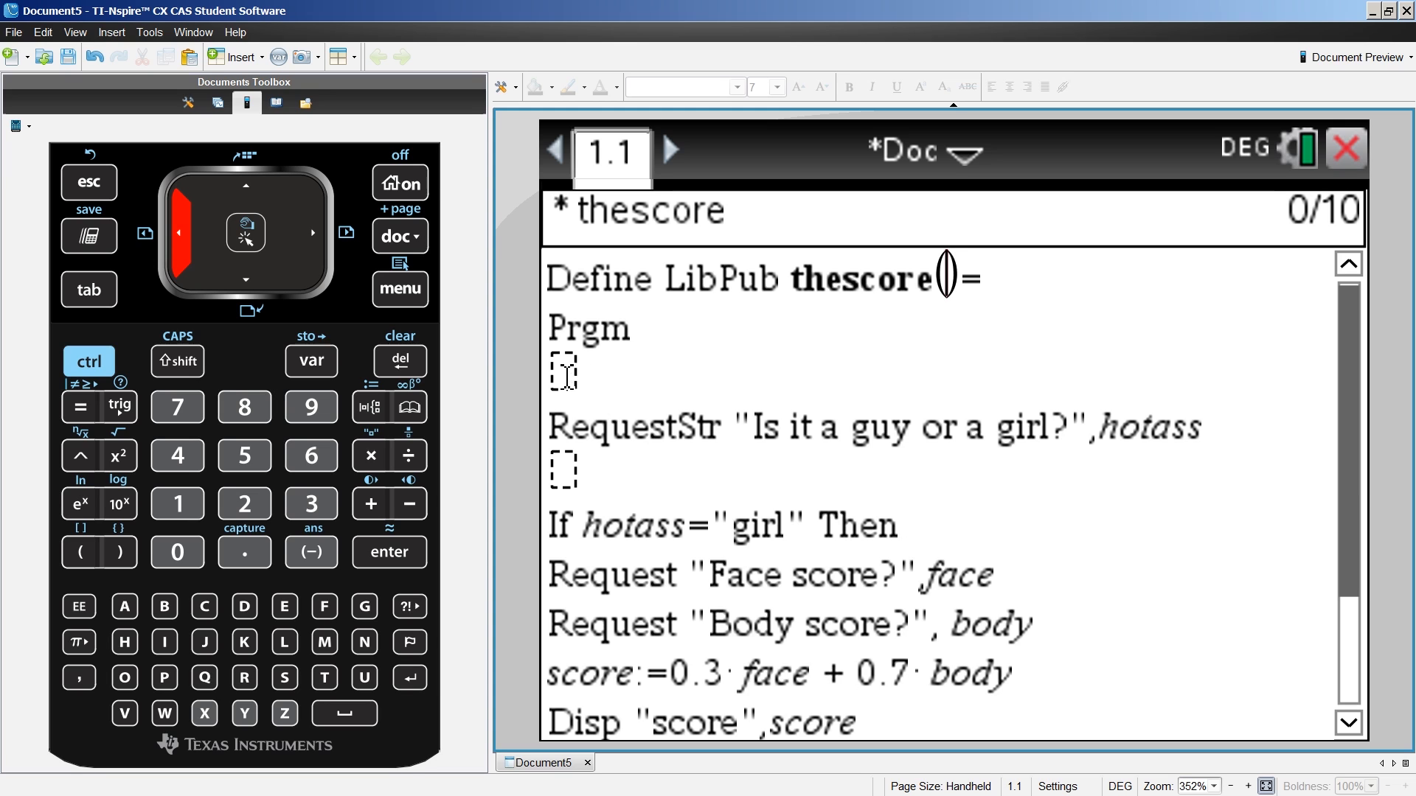
- Declare Local hotass,face,body,score and store the program
left_click(400, 289)
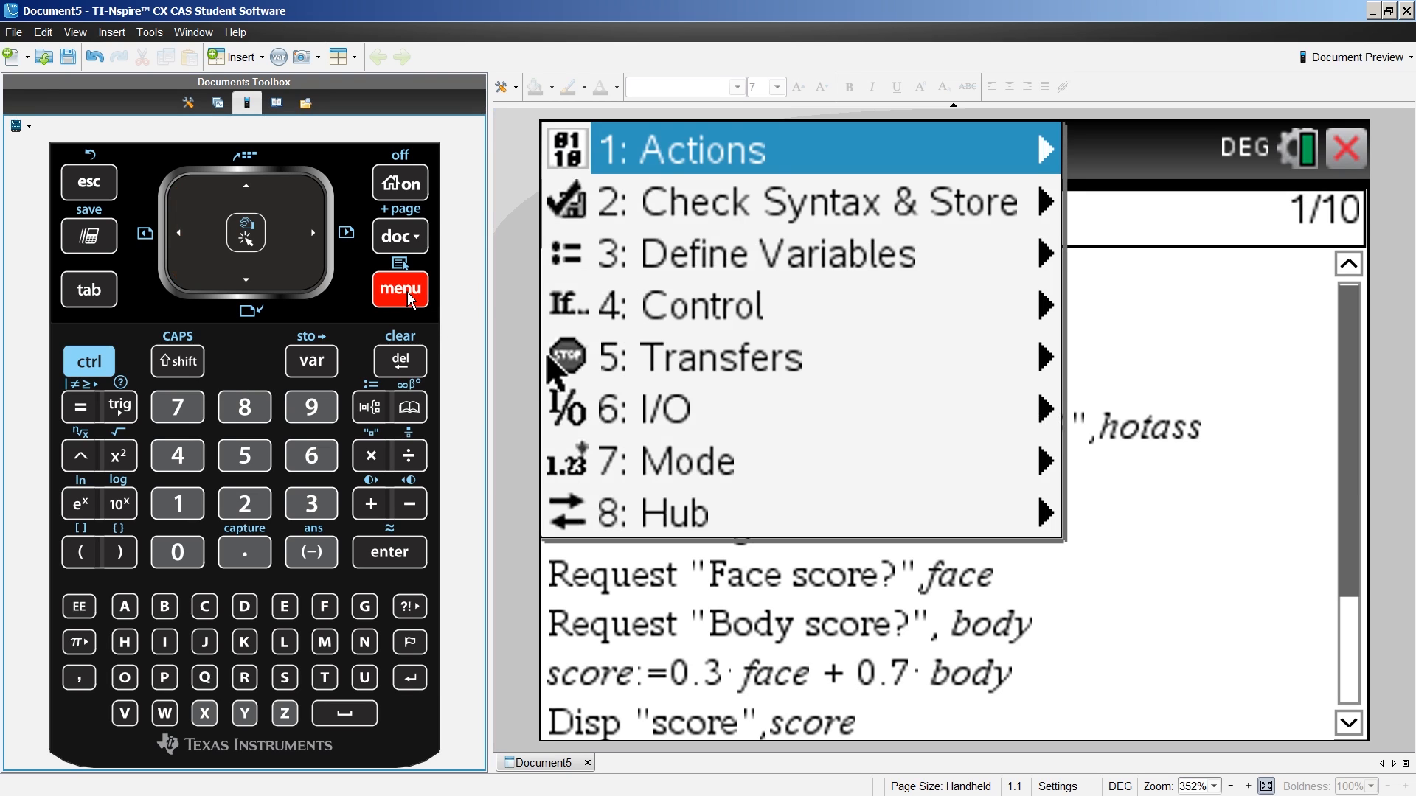
left_click(777, 254)
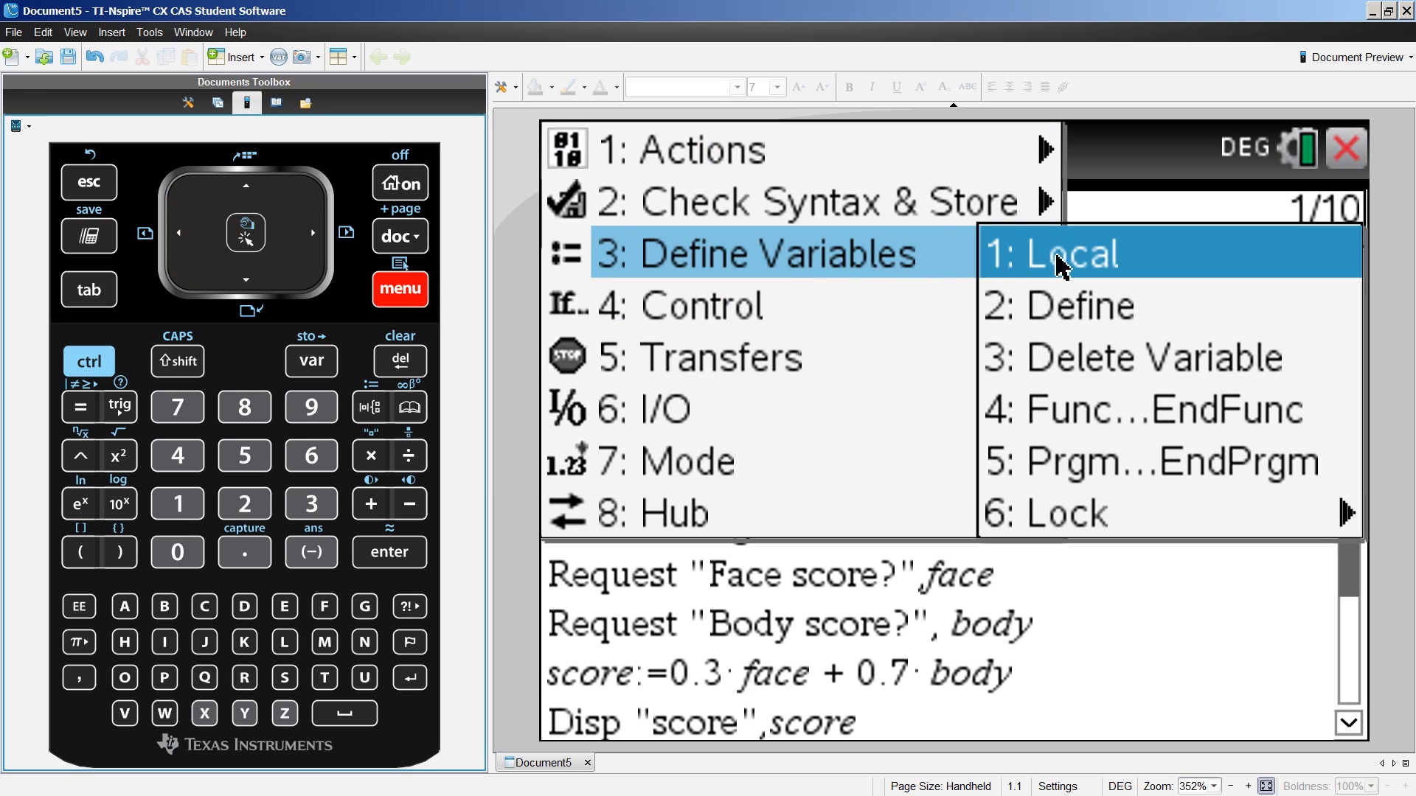
left_click(1062, 254)
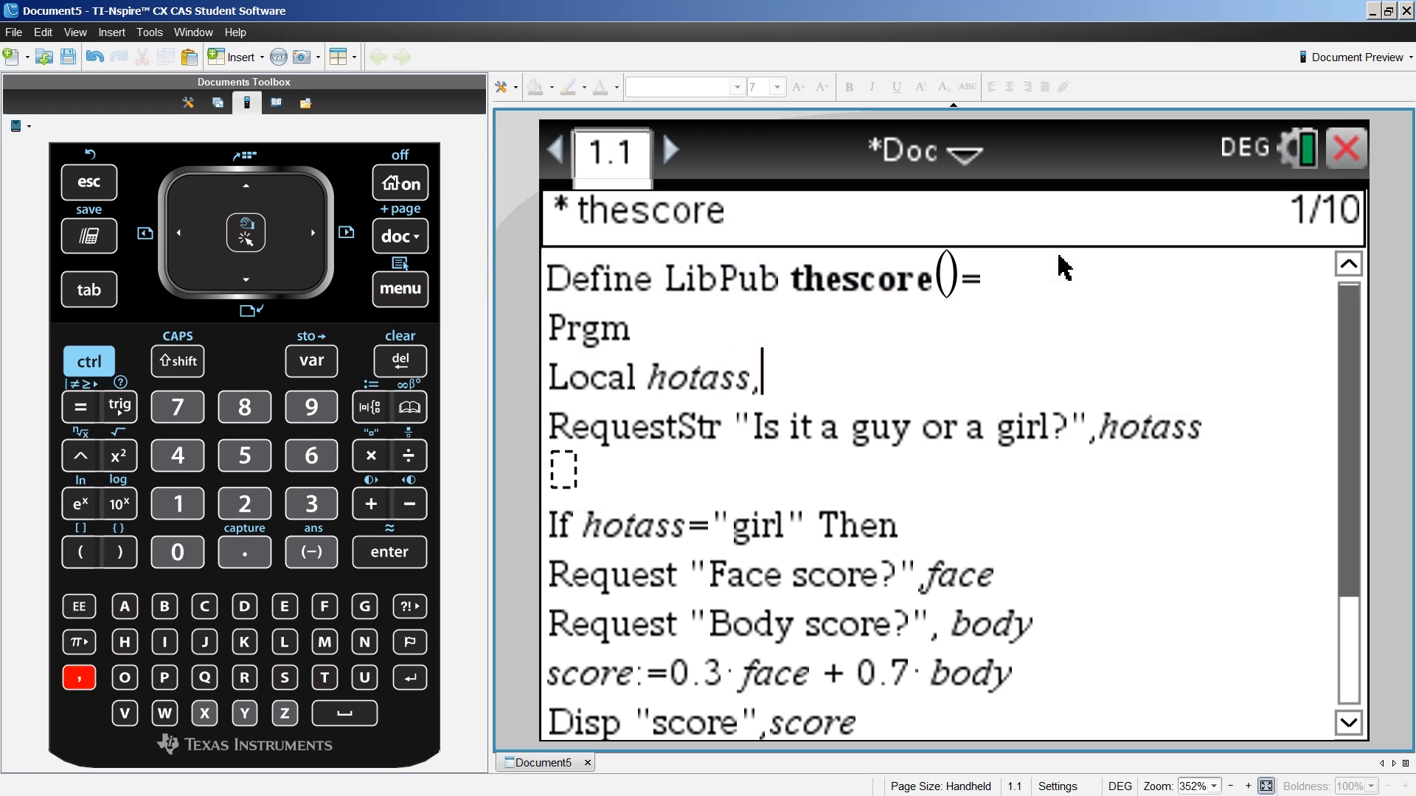
type("face,")
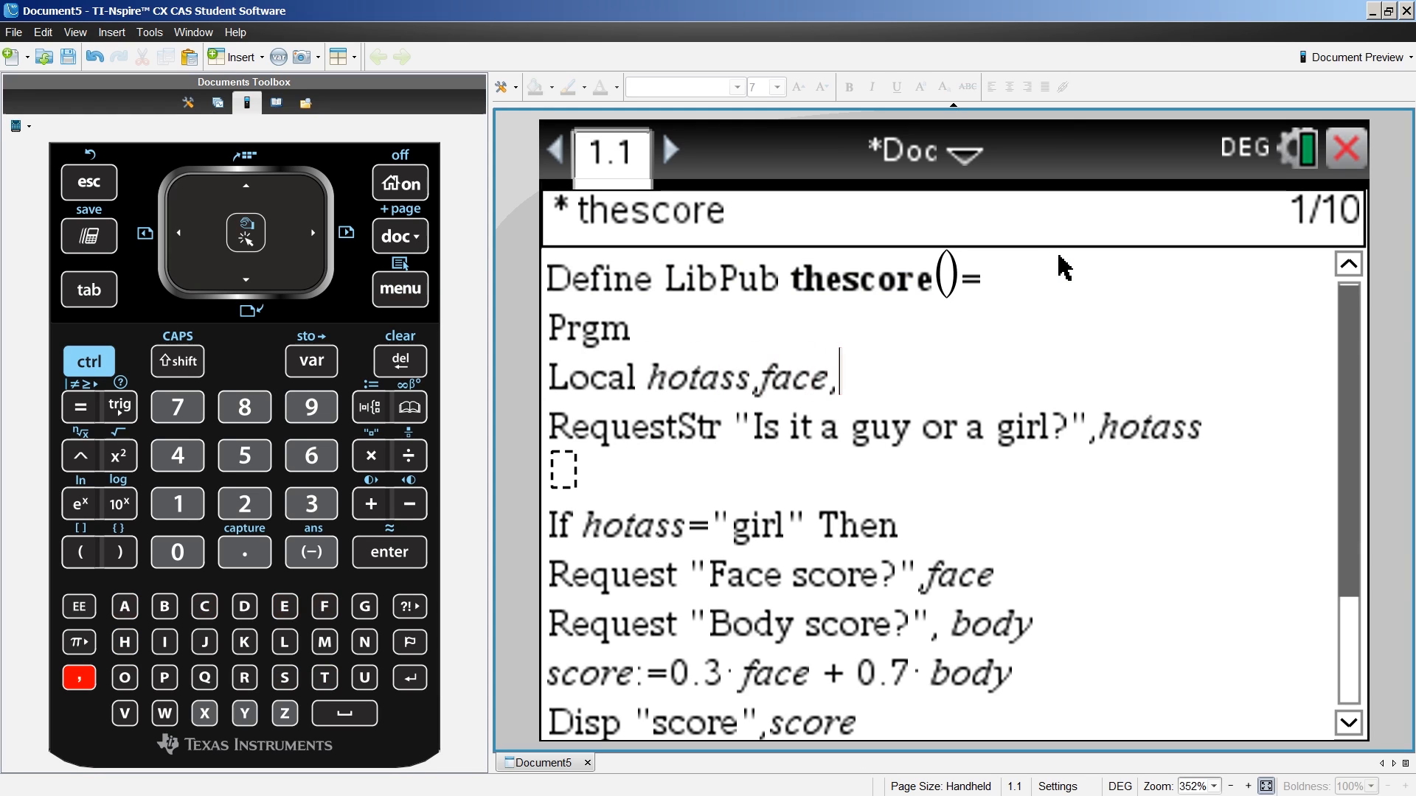
type("body,score")
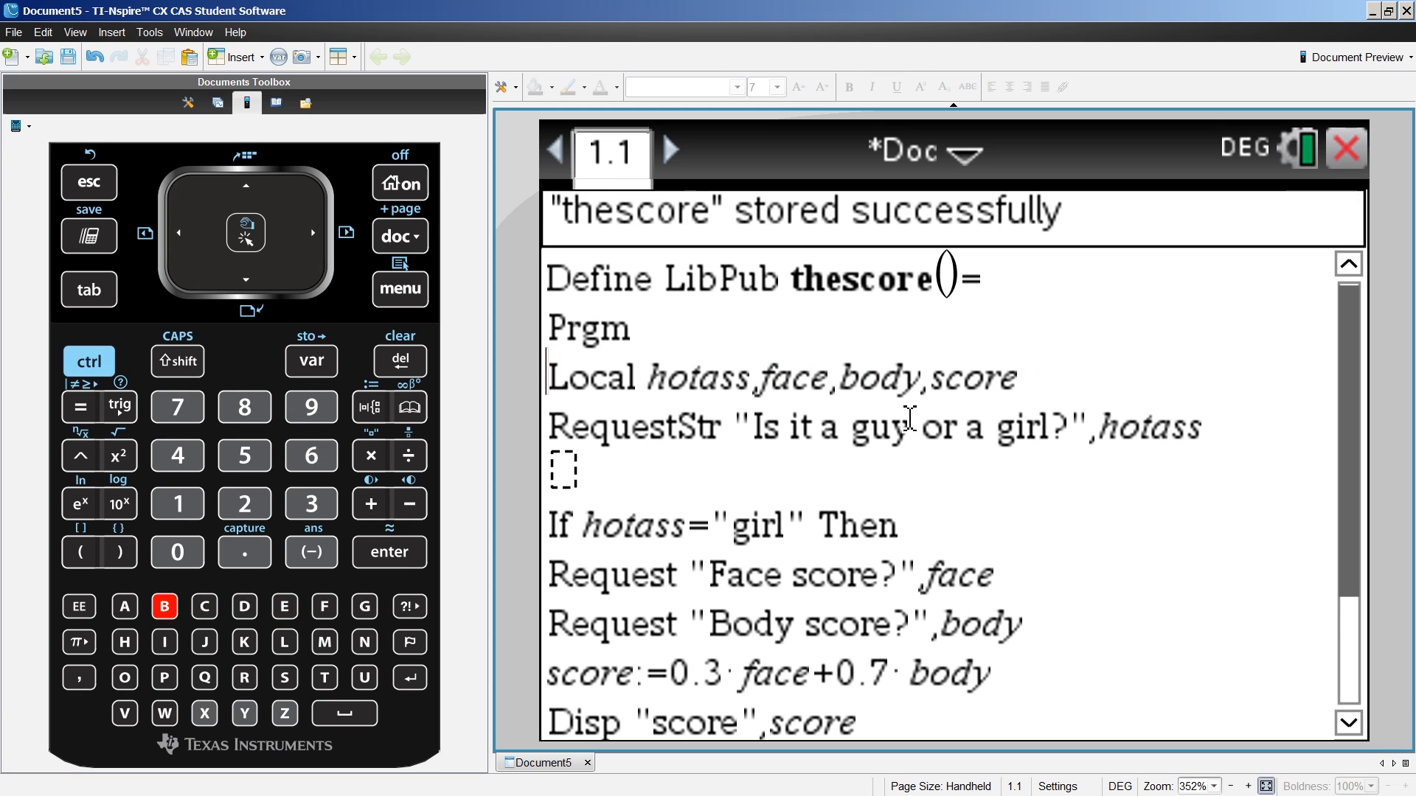
- Save the document as score in the MyLib folder
left_click(163, 606)
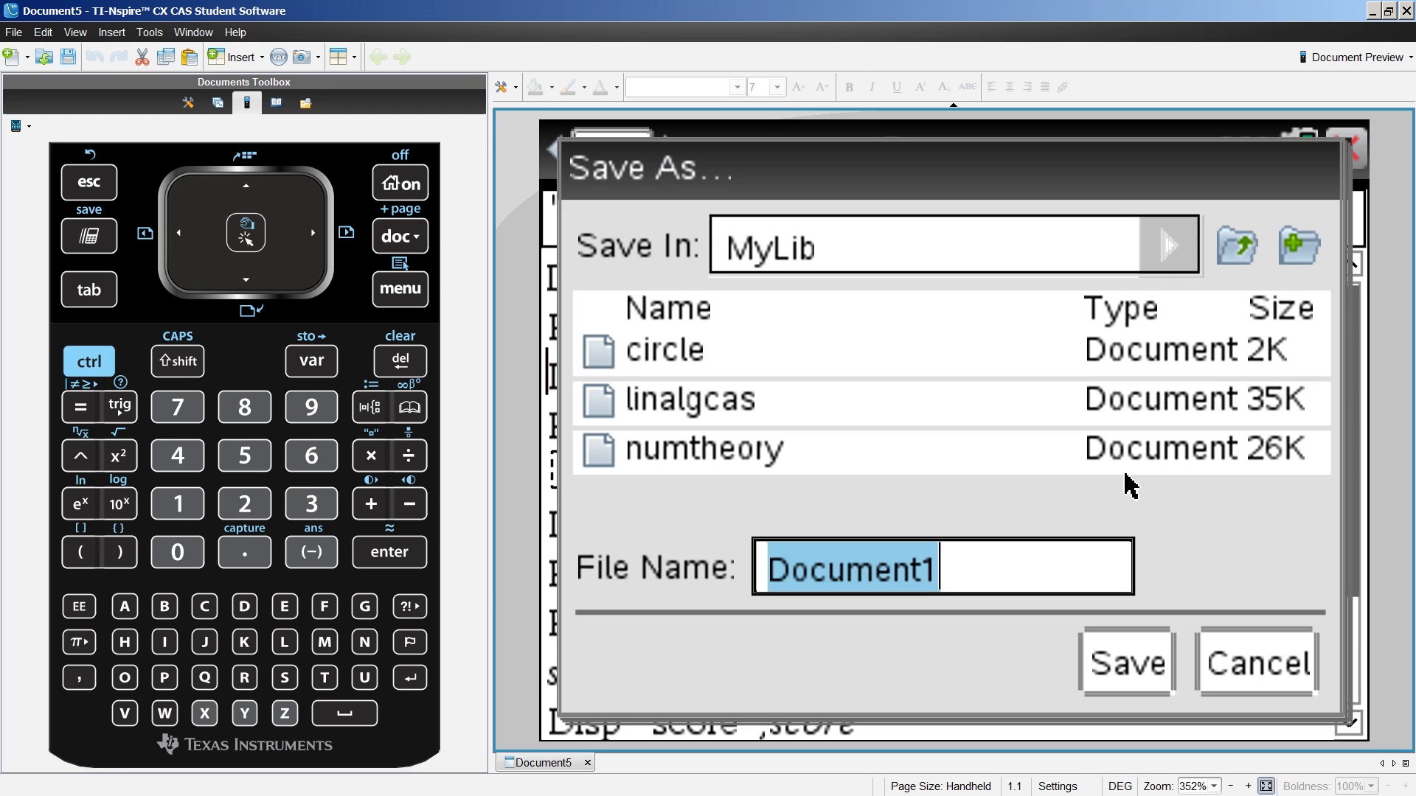
type("score")
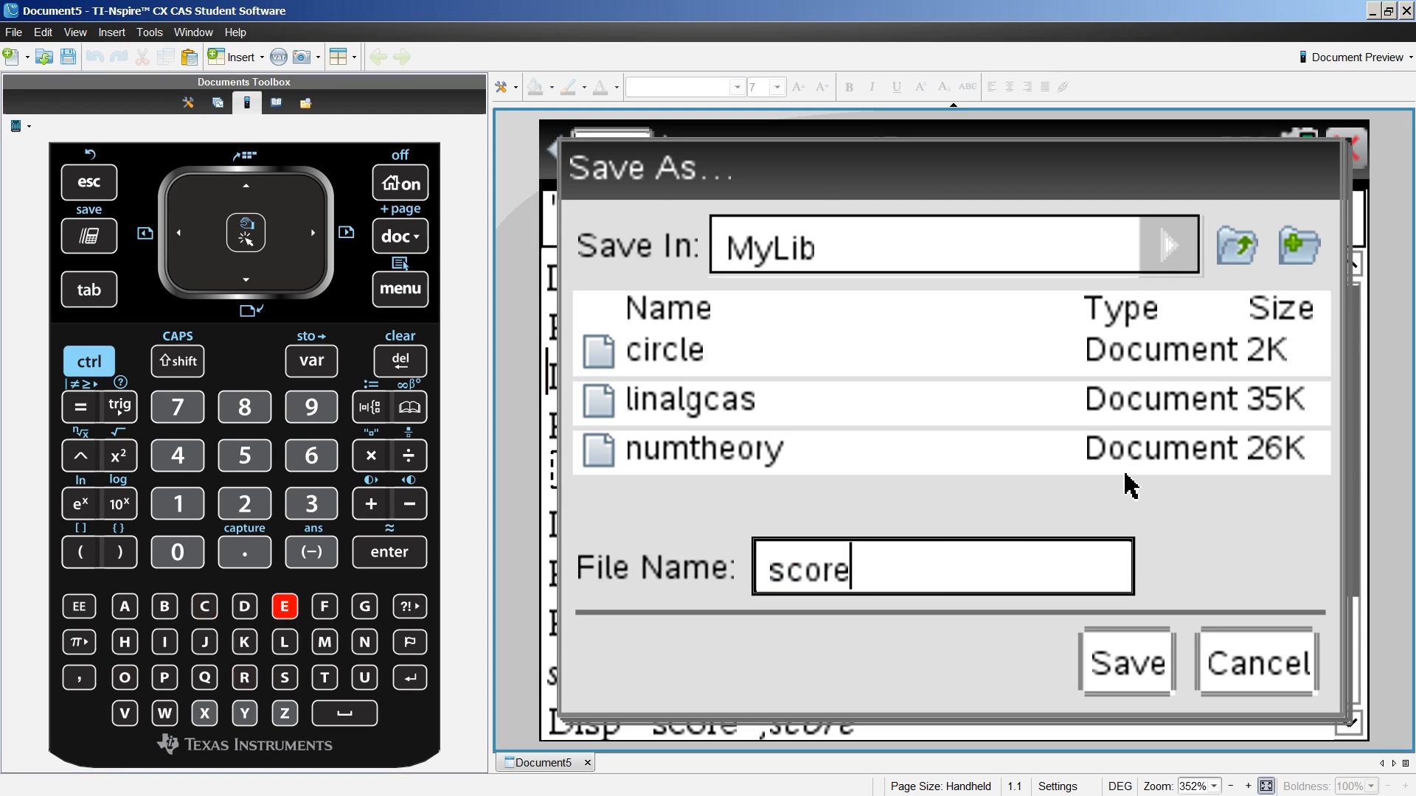
left_click(1126, 662)
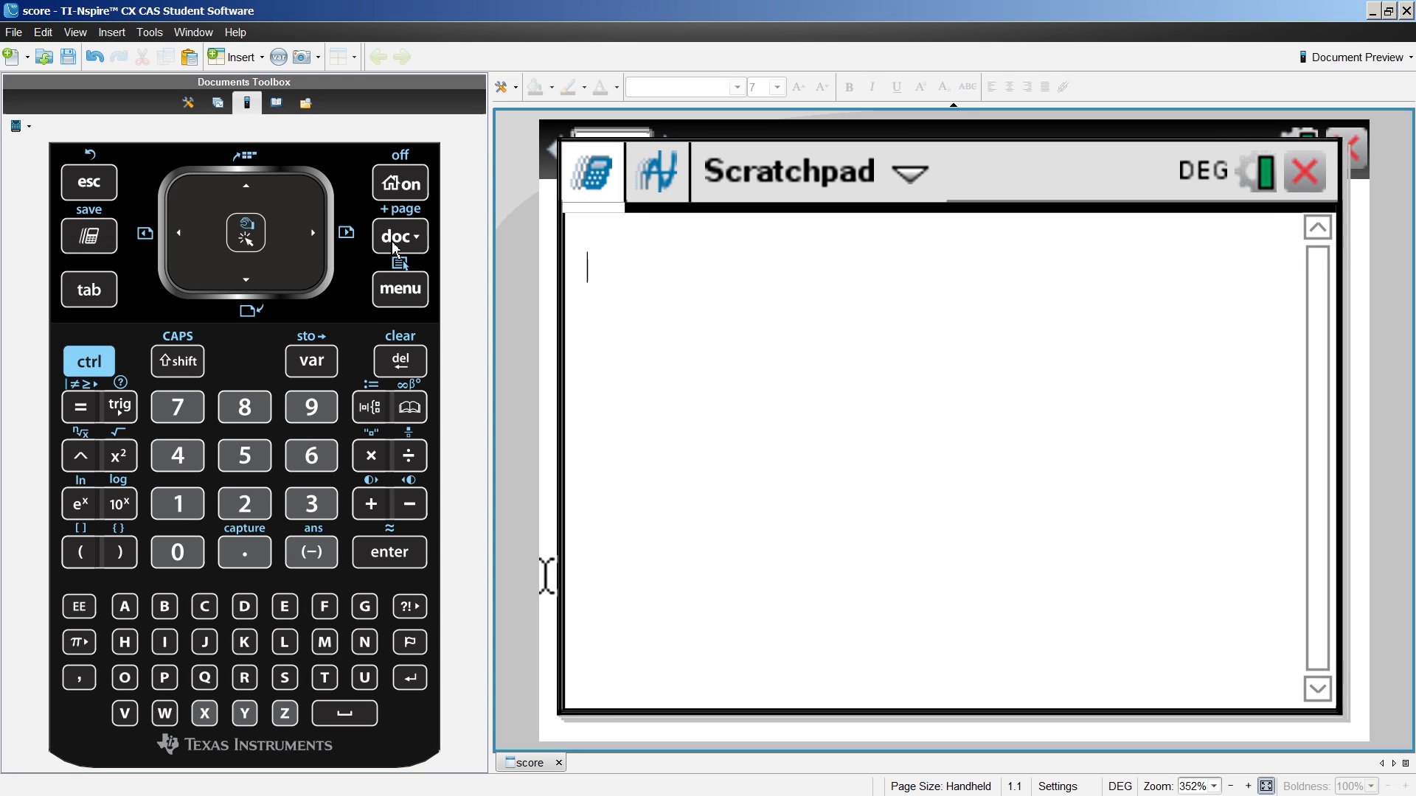
- Insert score\thescore() into the Scratchpad from the library catalog
left_click(400, 236)
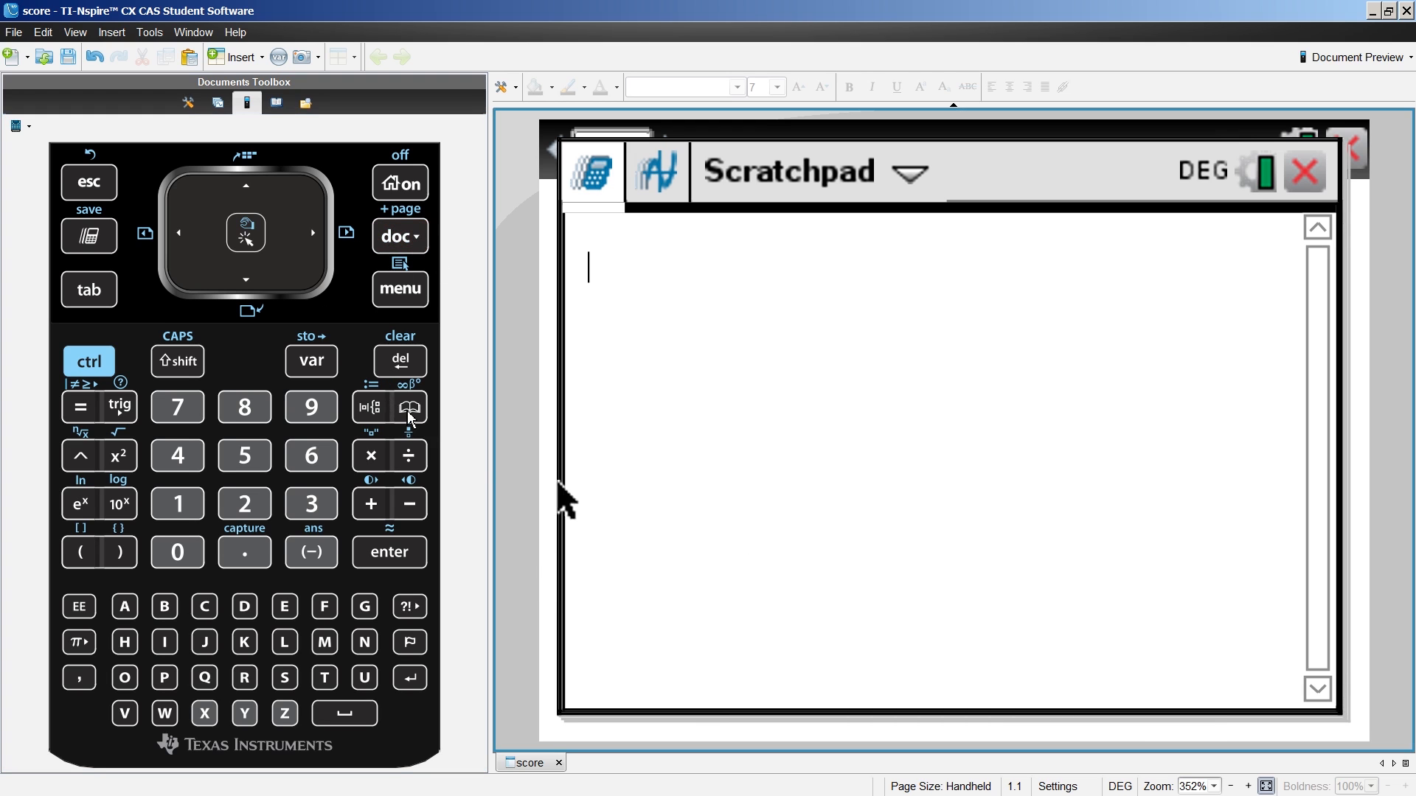
left_click(408, 407)
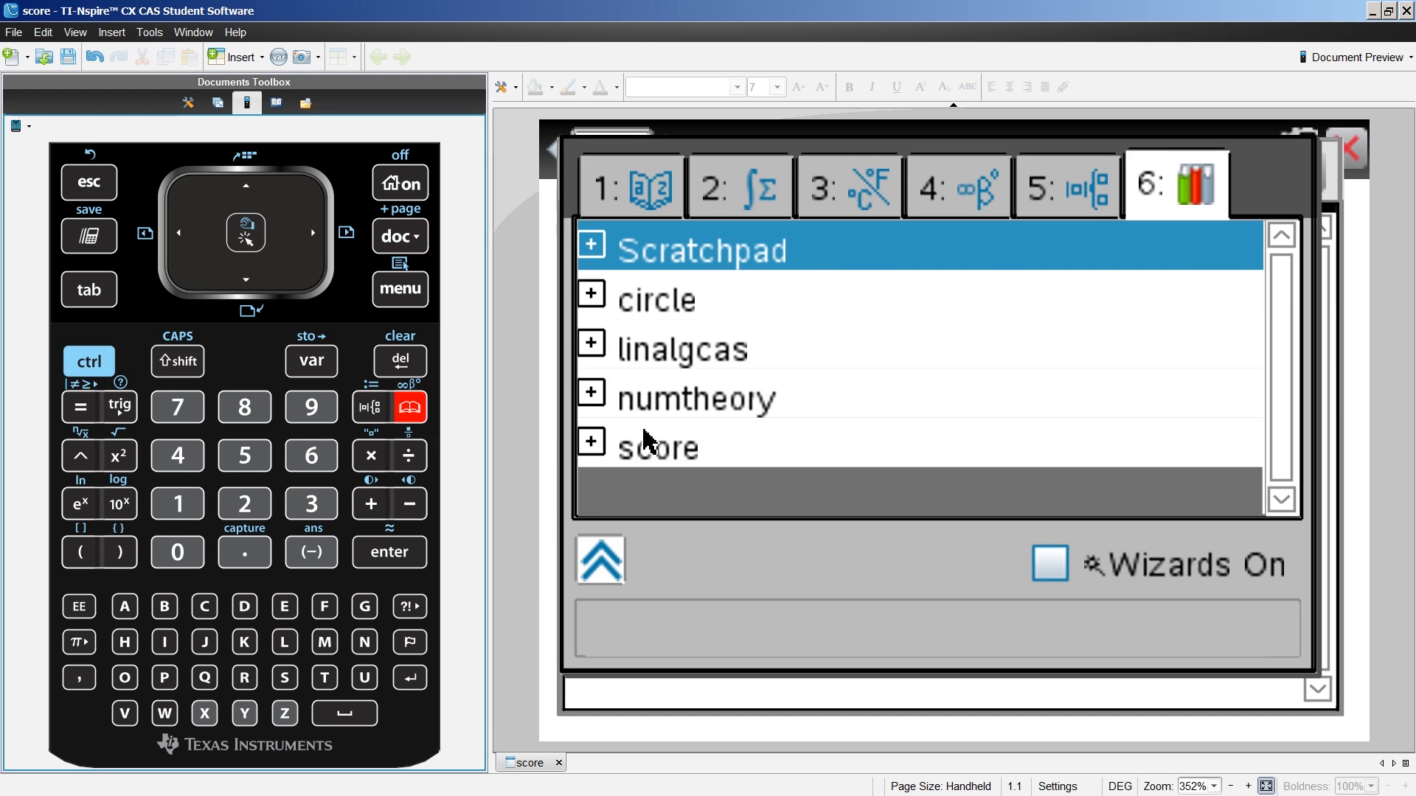
left_click(590, 441)
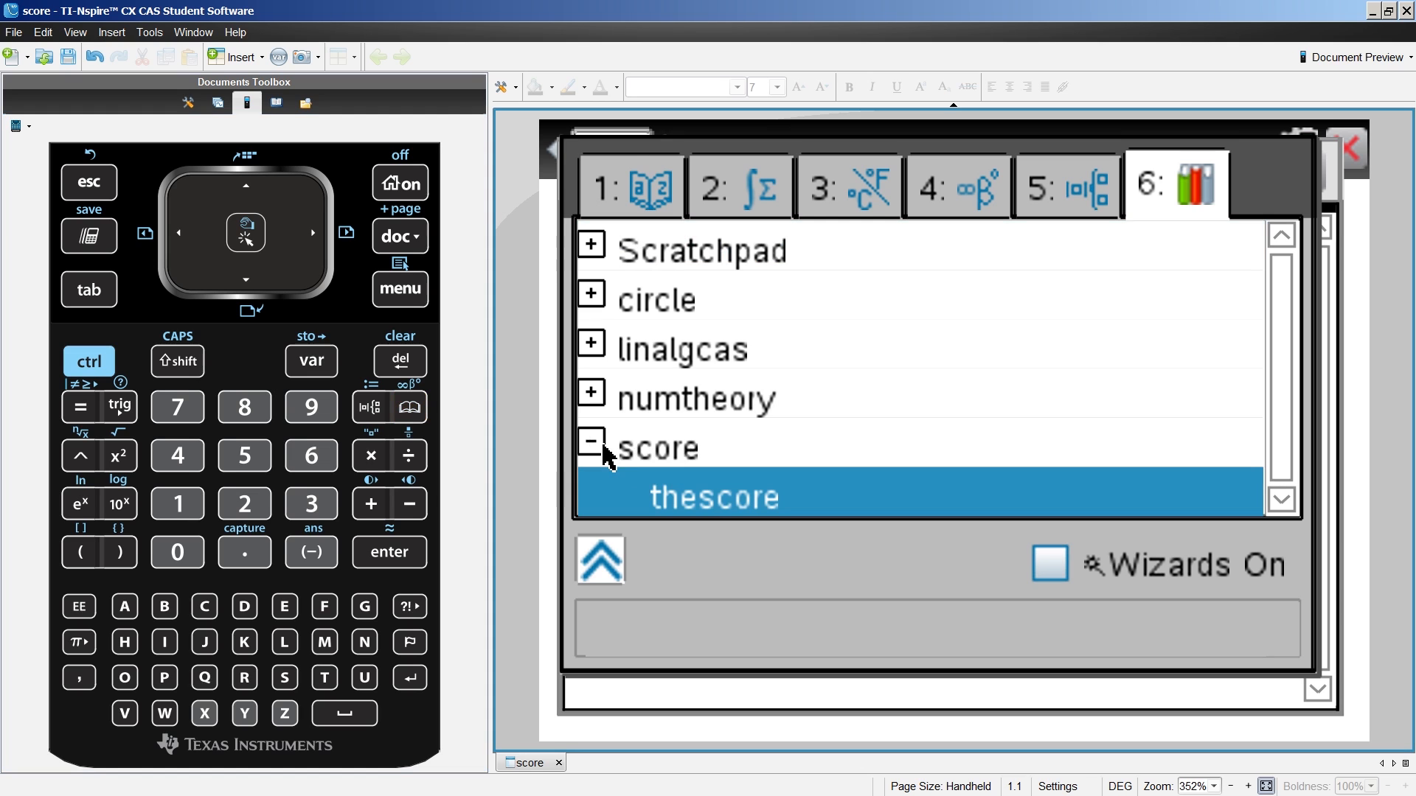
double_click(713, 497)
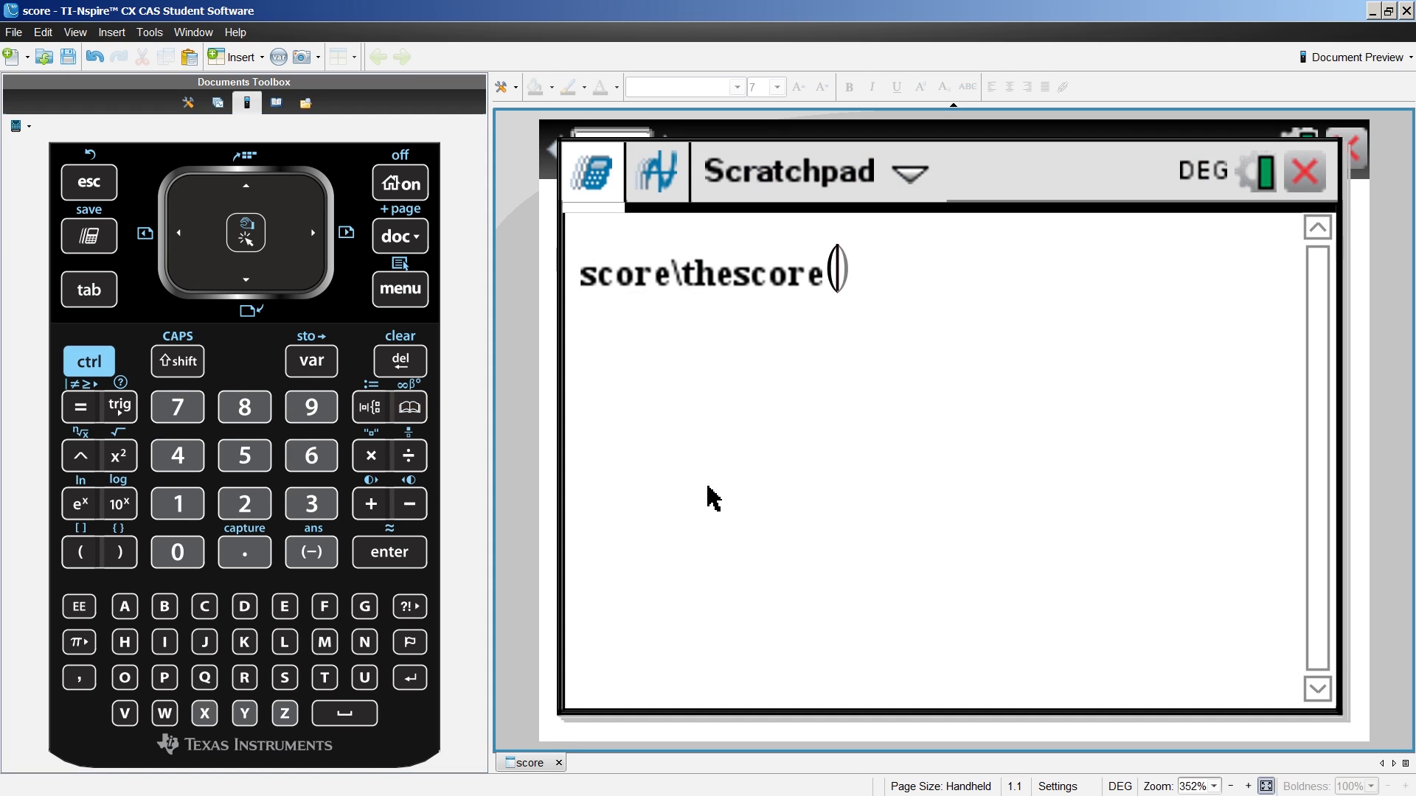
mouse_move(565, 519)
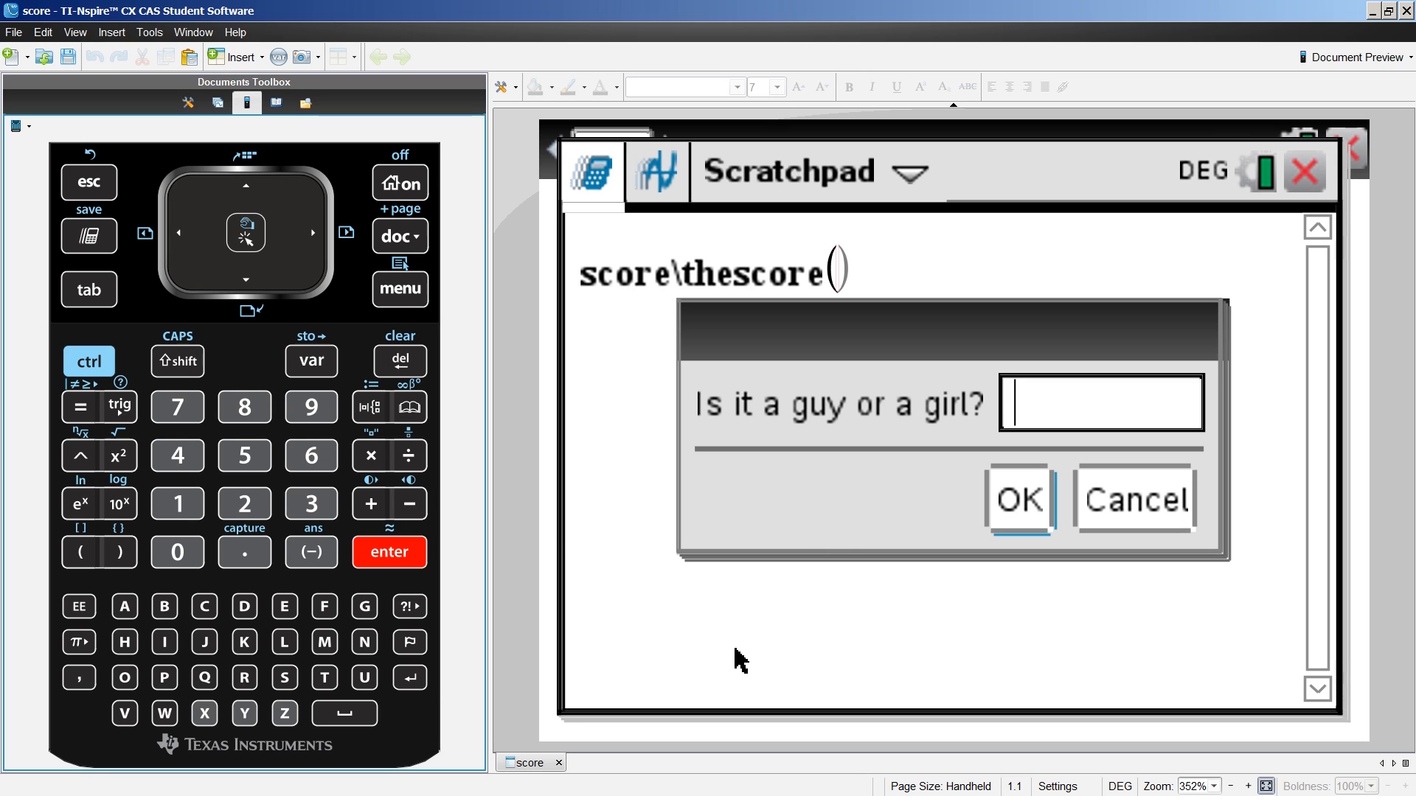
- Run thescore with girl, face 9 and body 6.5, displaying score 7.25
type("girl")
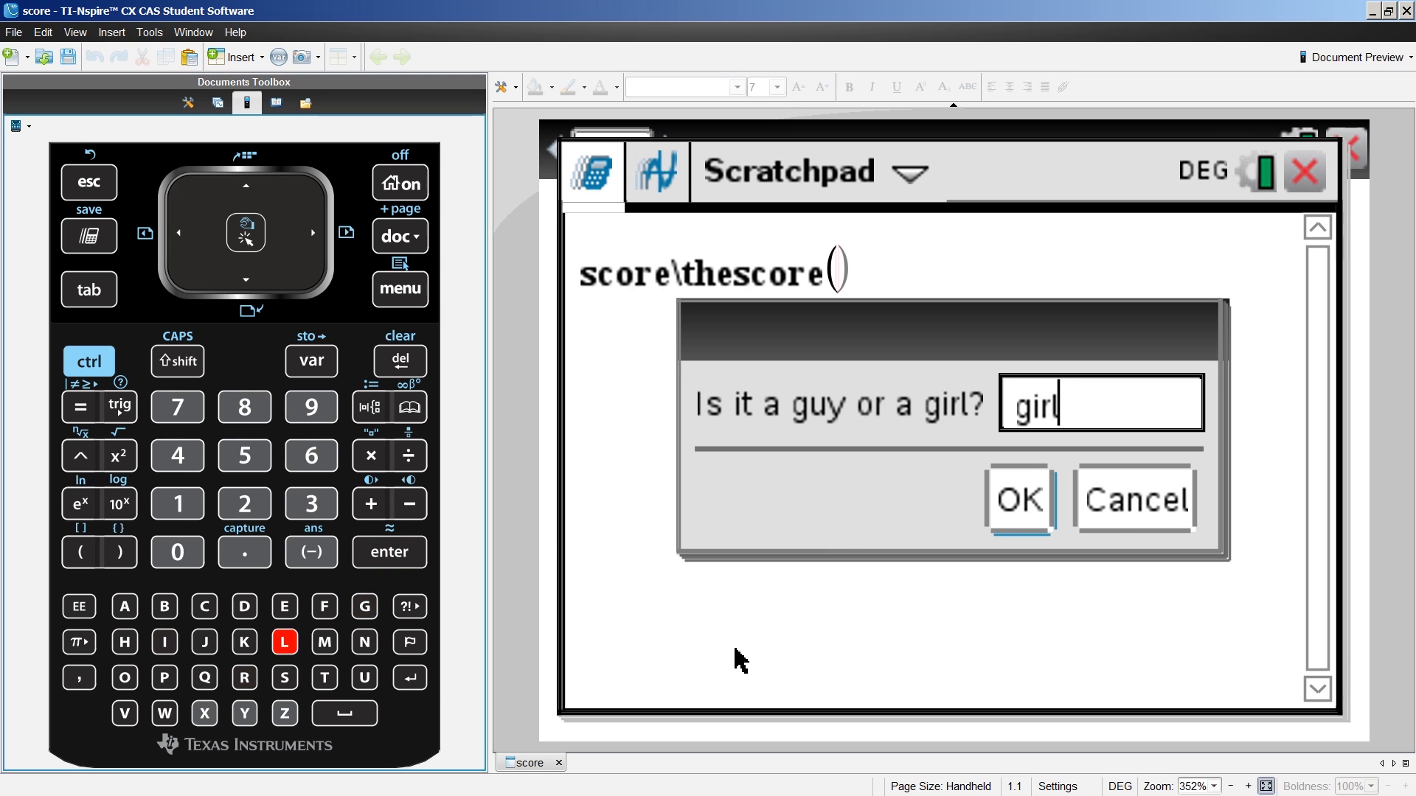
left_click(1017, 499)
type("9")
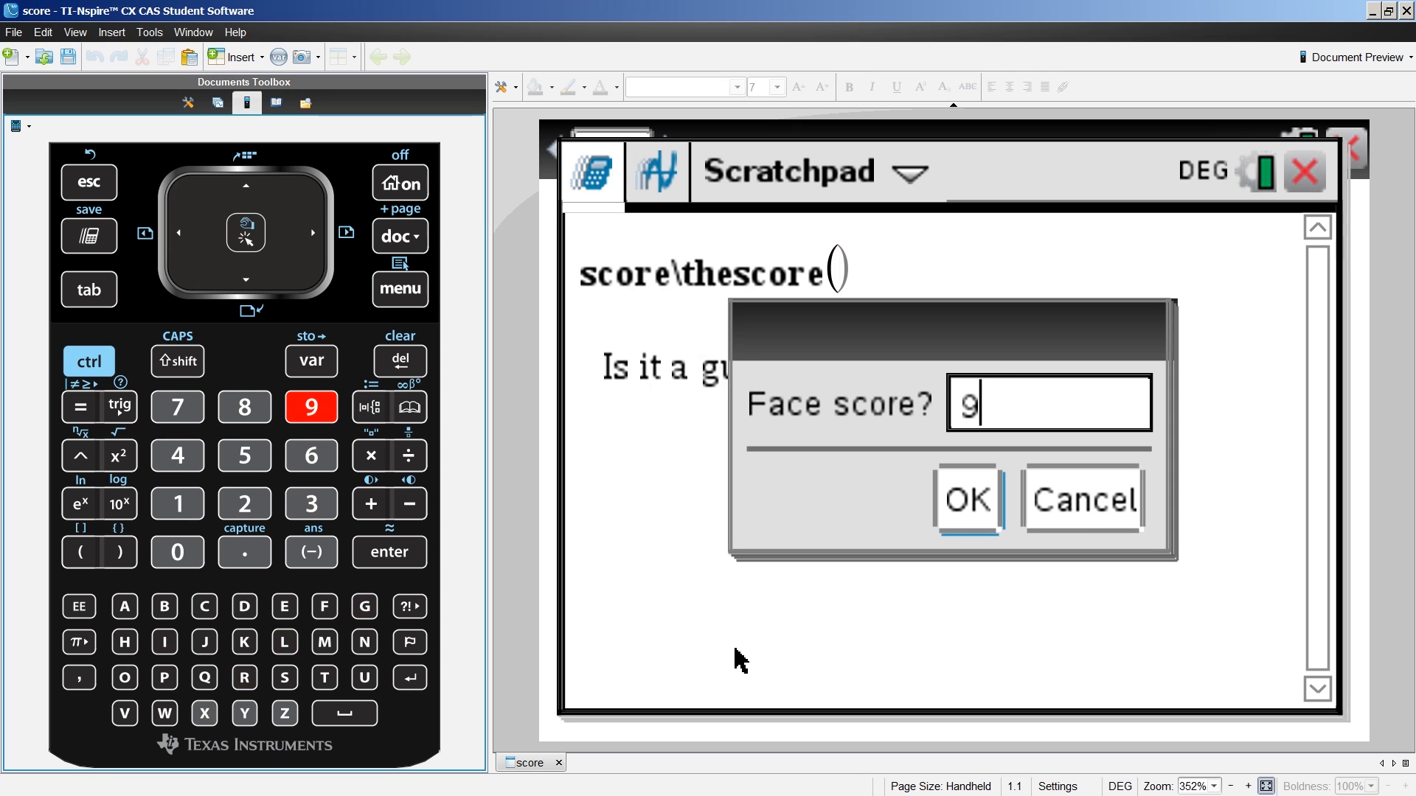
left_click(965, 500)
type("6.5")
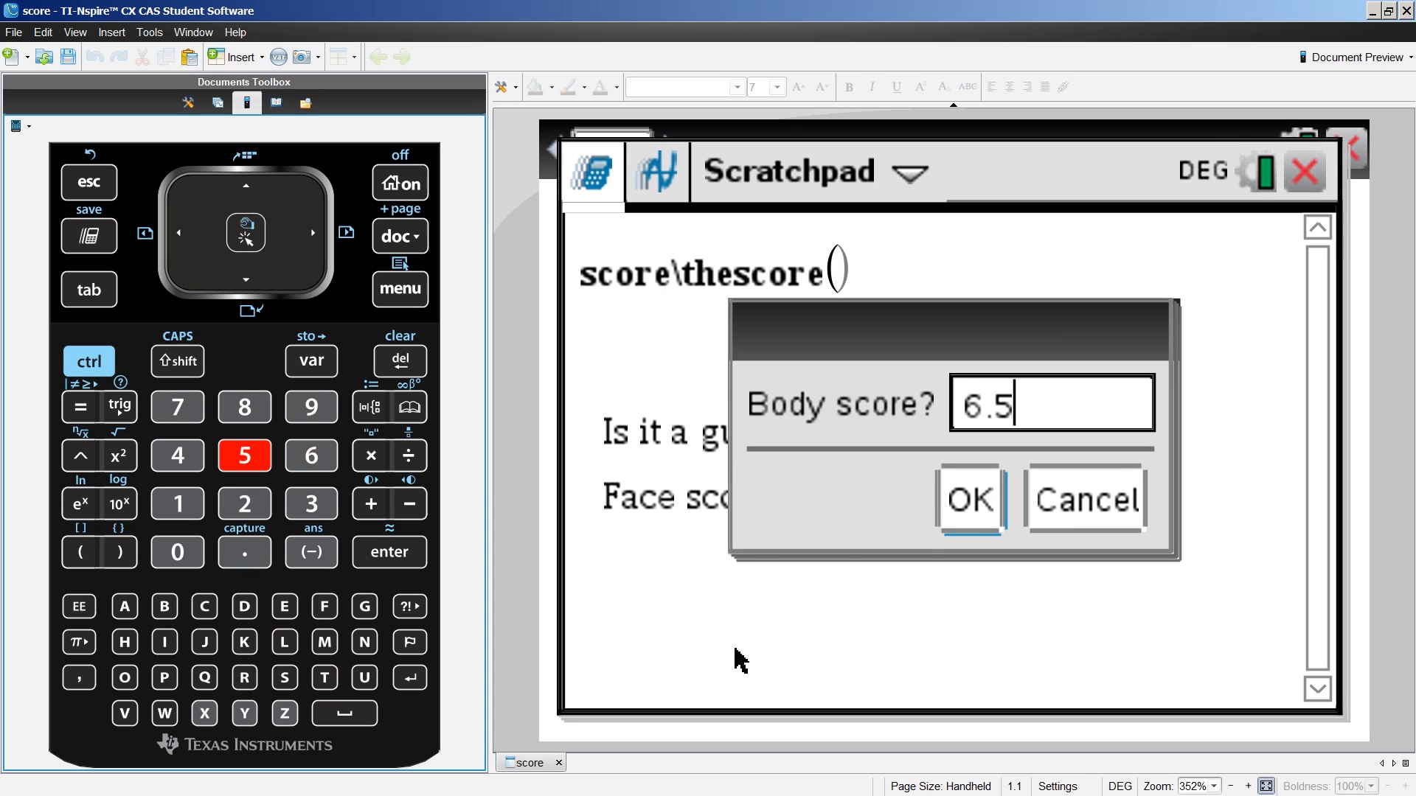
left_click(967, 500)
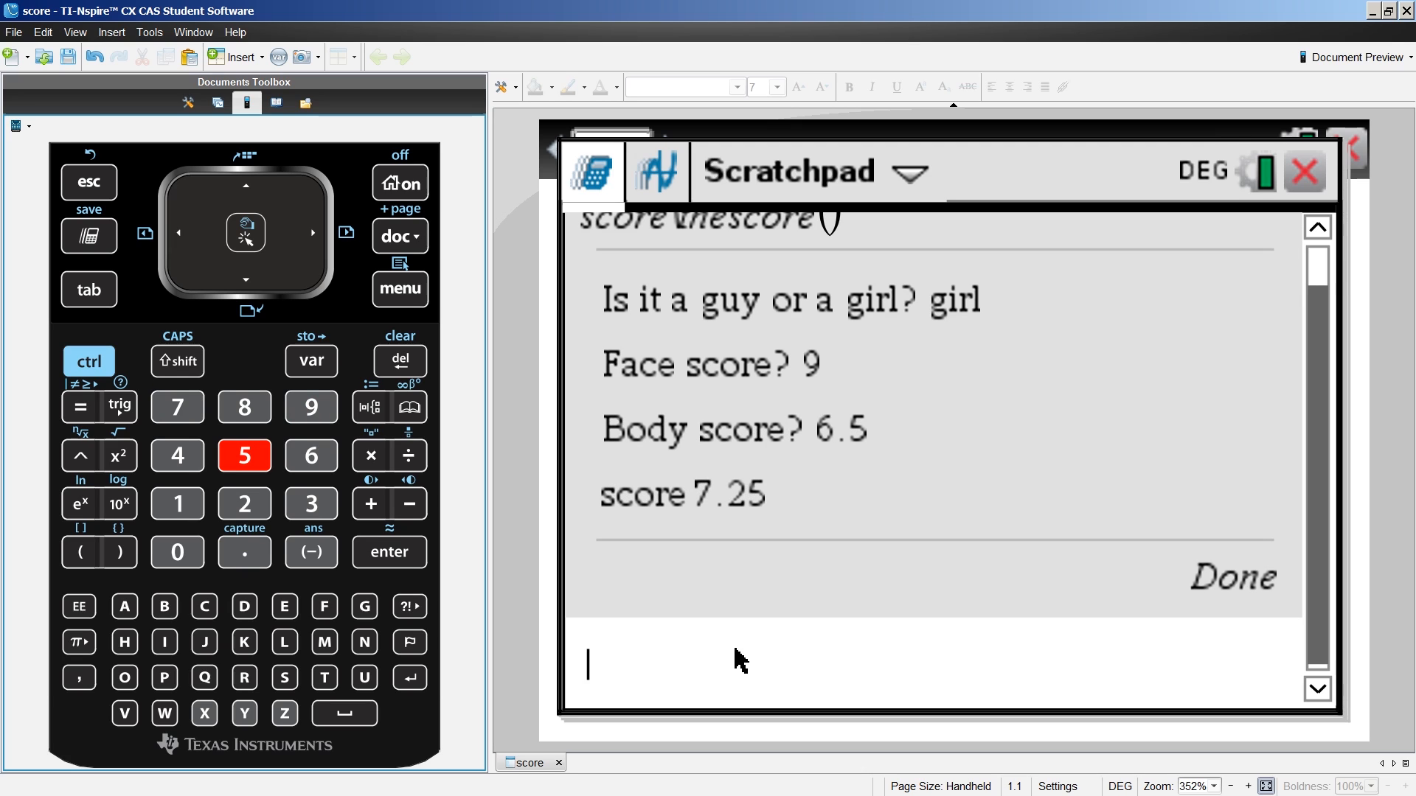
mouse_move(1170, 190)
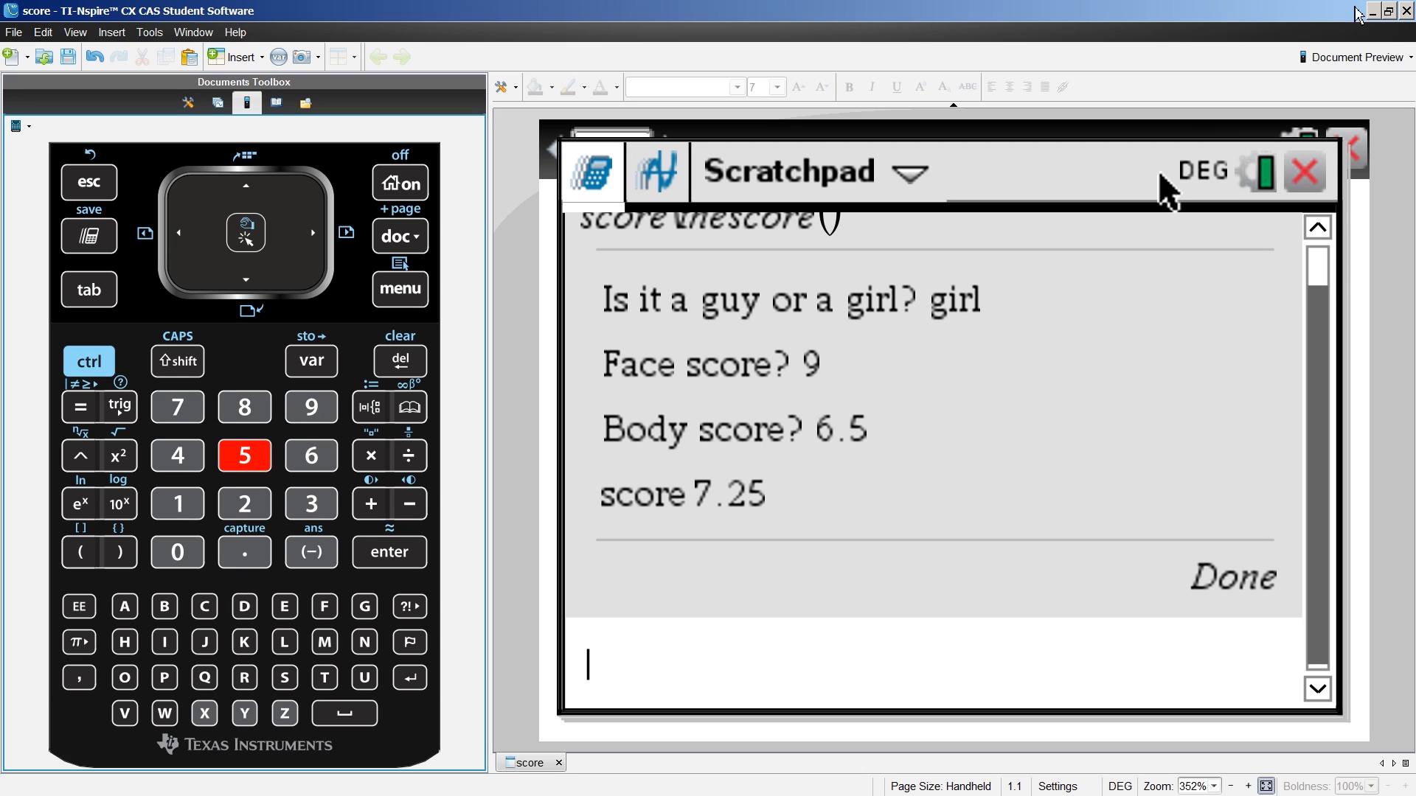